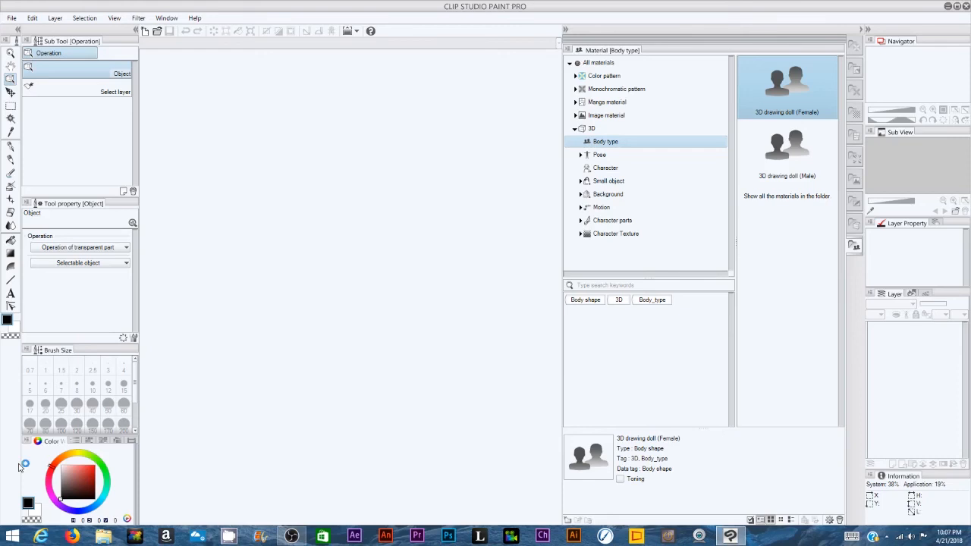
mouse_move(7, 272)
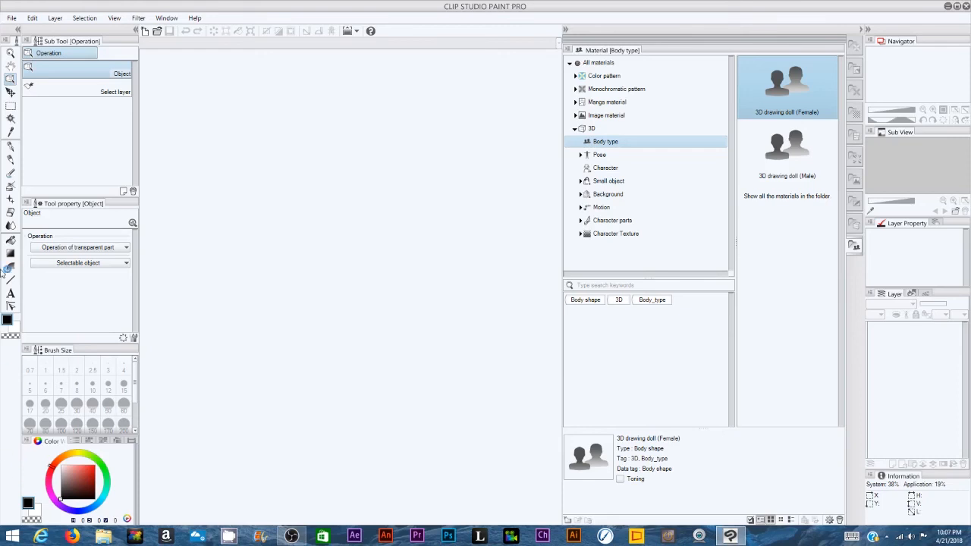
mouse_move(14, 28)
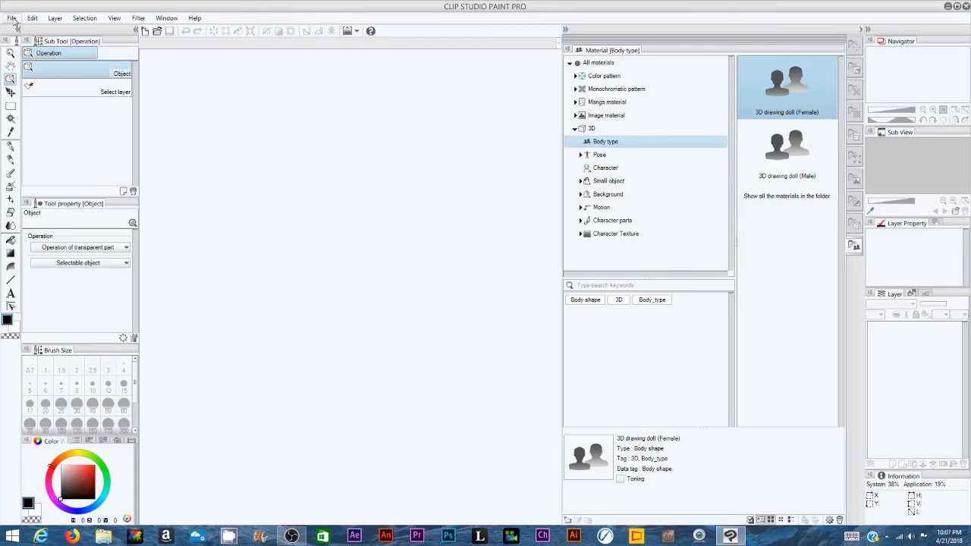
- Create a new 10 × 15 inch illustration canvas at 350 dpi
click(12, 18)
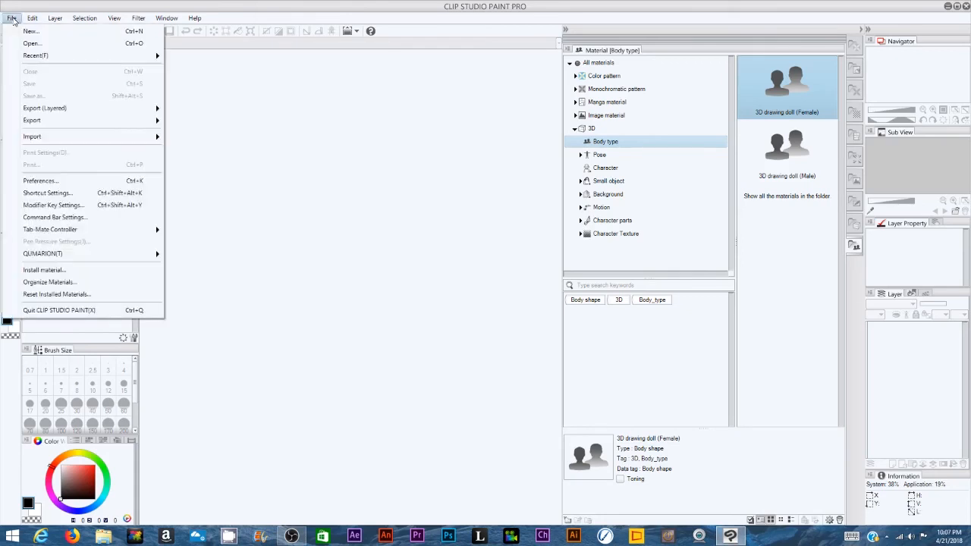
mouse_move(60, 96)
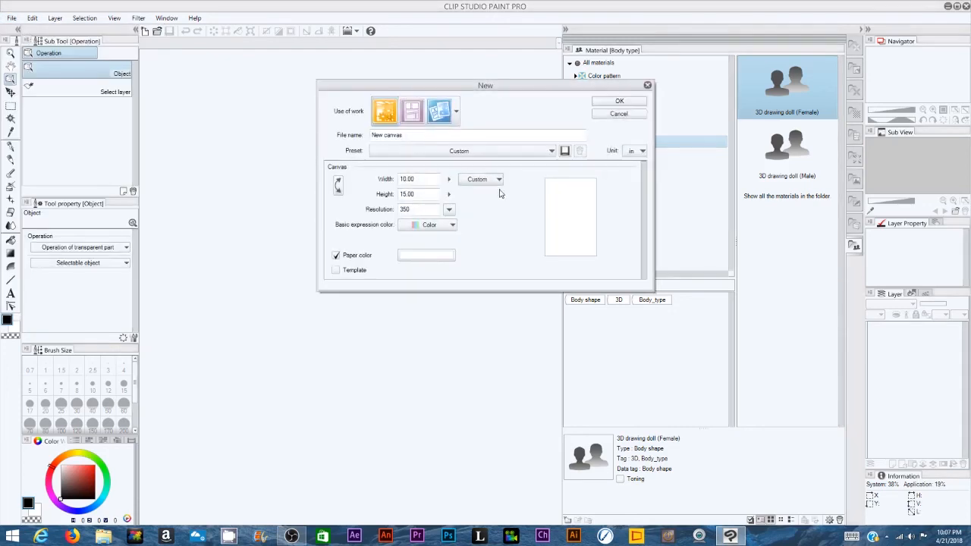
mouse_move(513, 235)
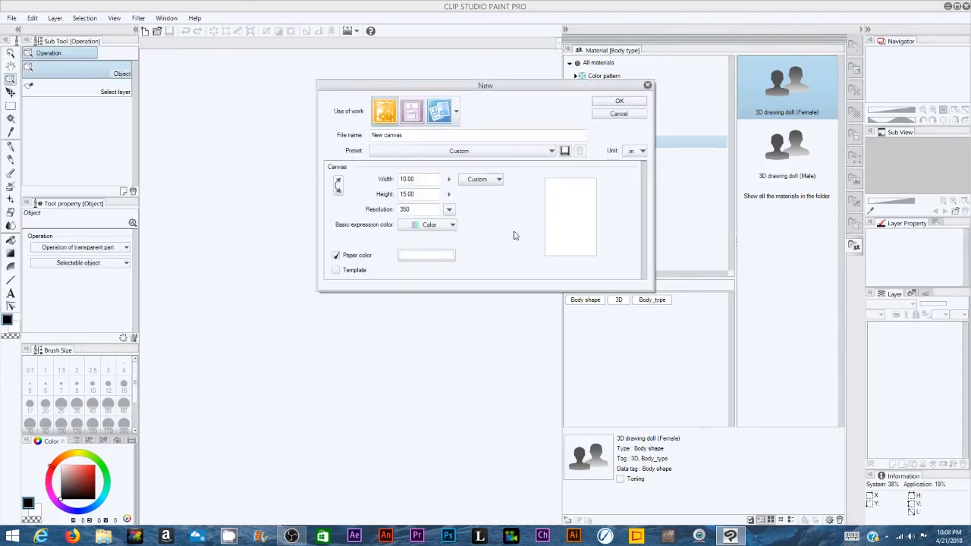
mouse_move(601, 228)
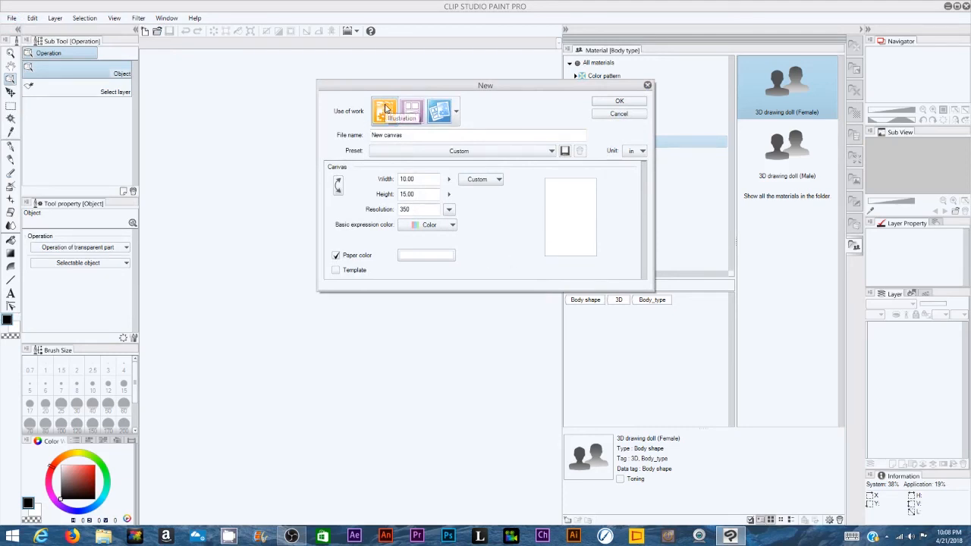
click(382, 110)
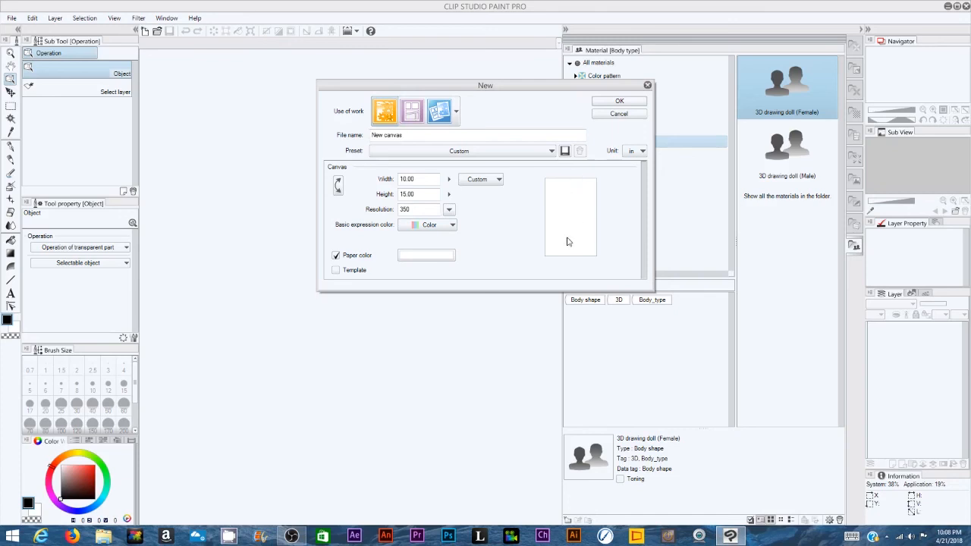
click(417, 194)
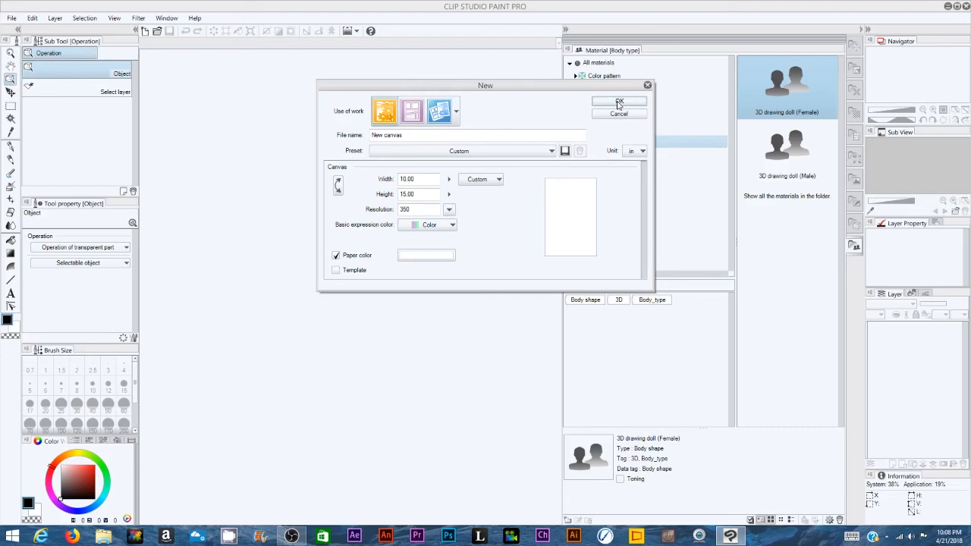
click(619, 101)
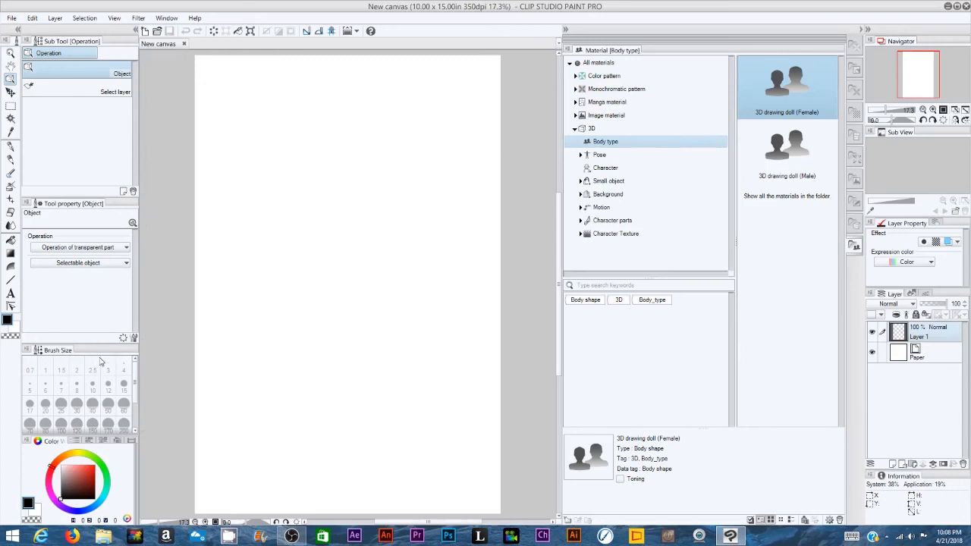
- Import the warrior-woman sketch image and fade its layer to 33% opacity
click(12, 18)
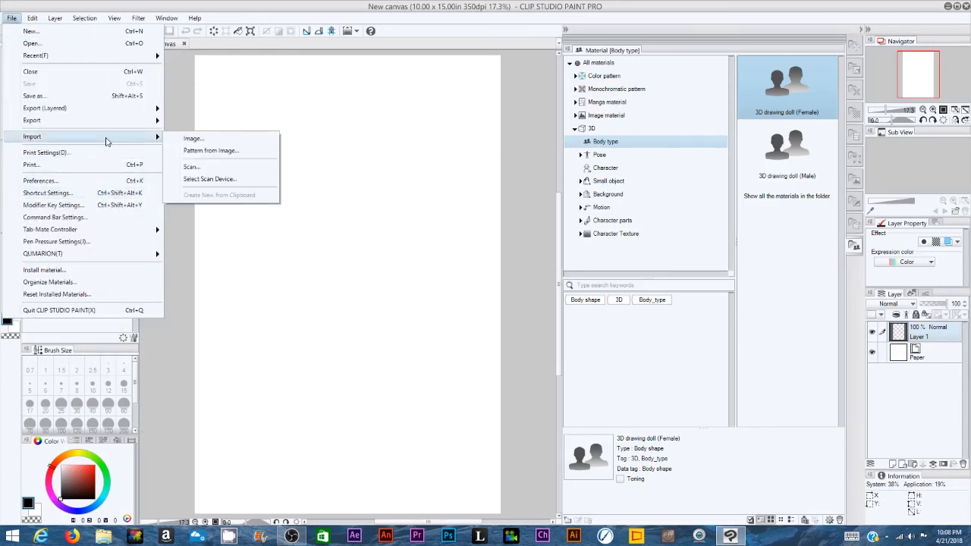
click(194, 138)
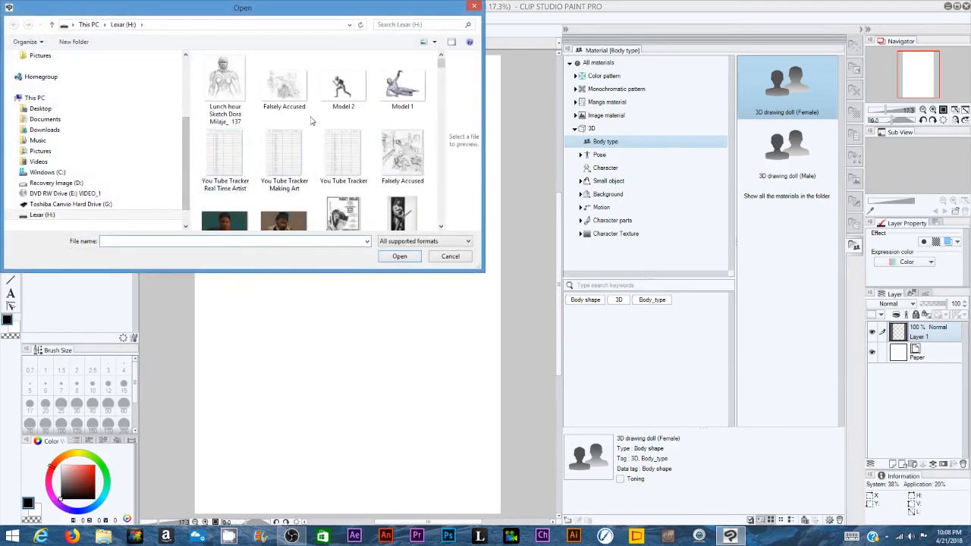
click(400, 255)
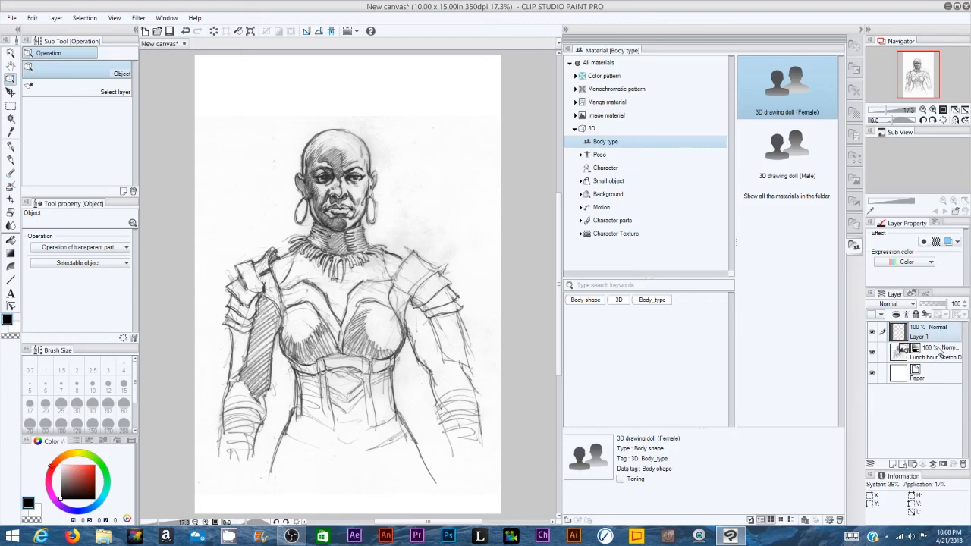
click(933, 352)
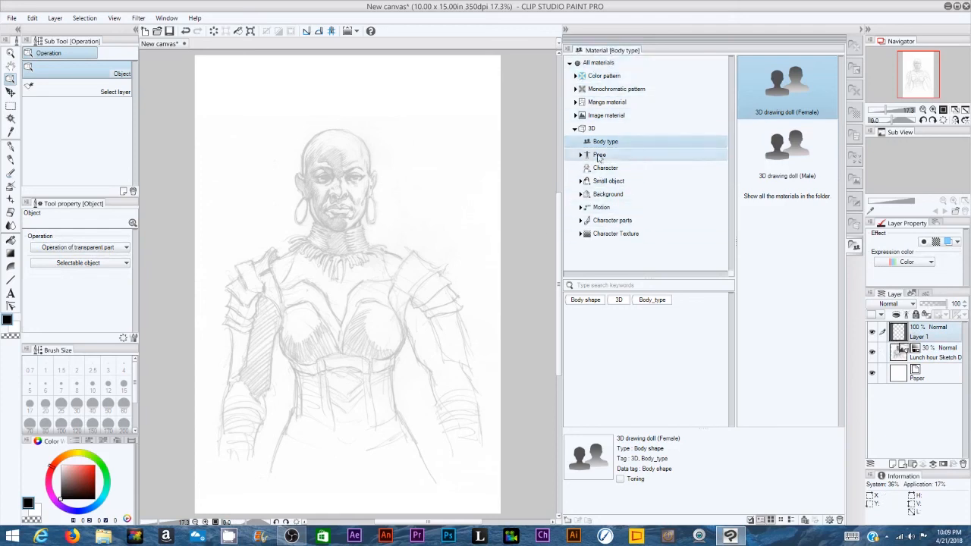
- Browse the 3D Body type materials and add the 3D drawing doll (Female) to the canvas
click(605, 142)
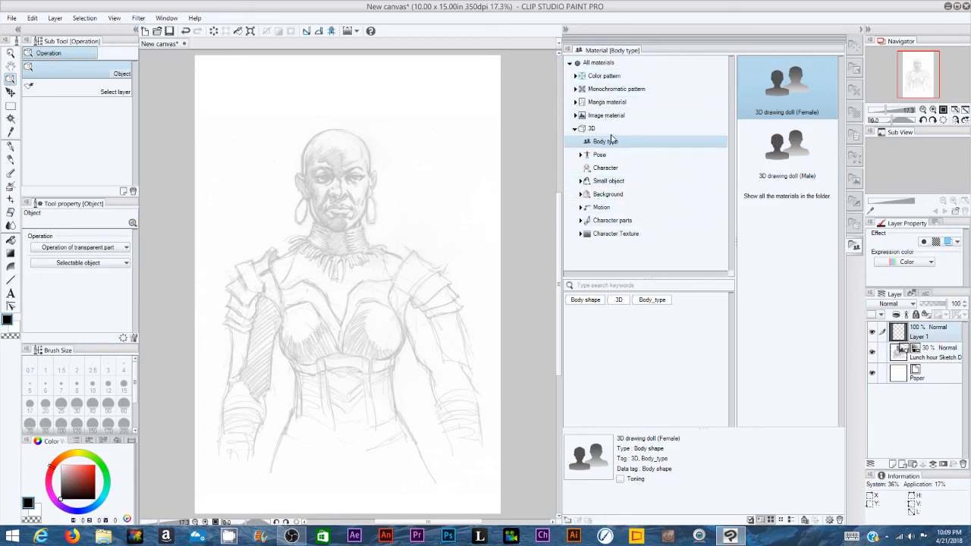
click(592, 127)
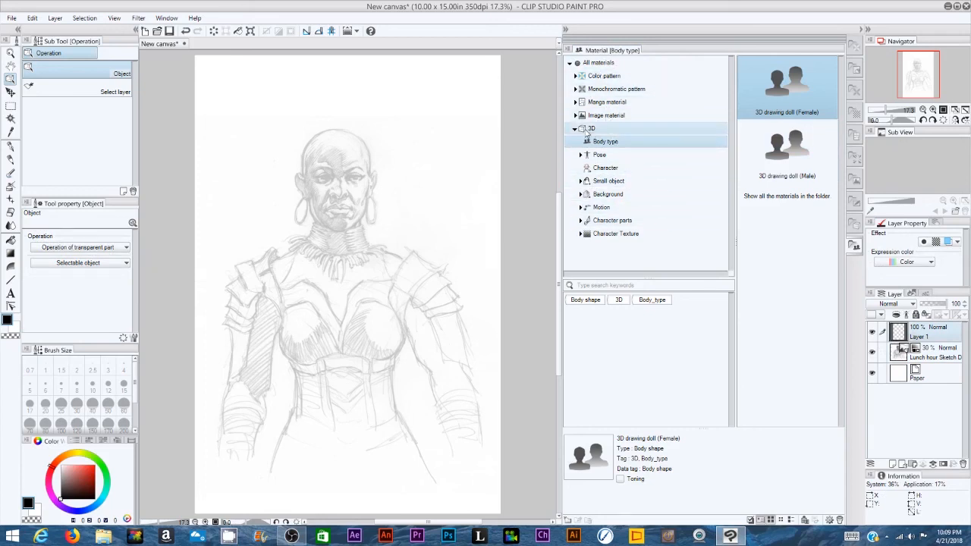
click(574, 127)
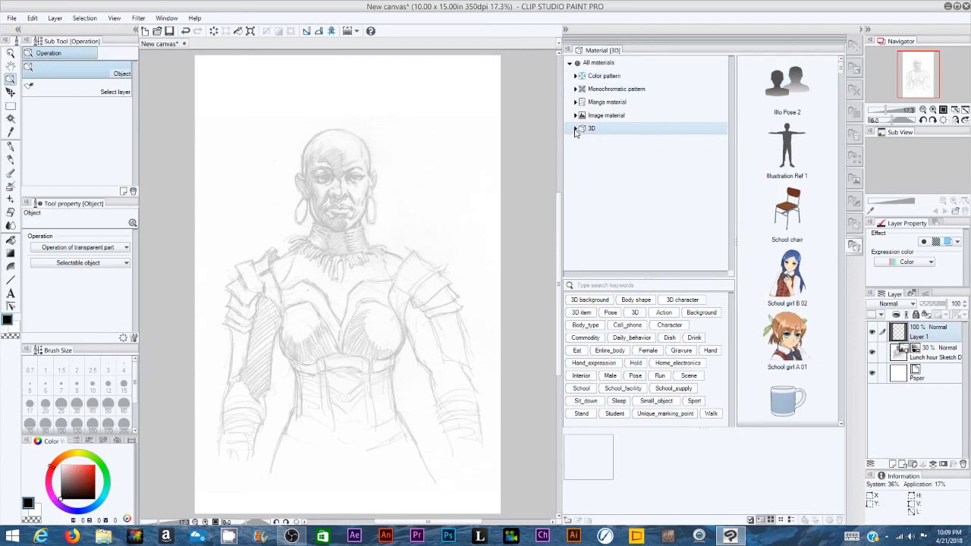
click(575, 128)
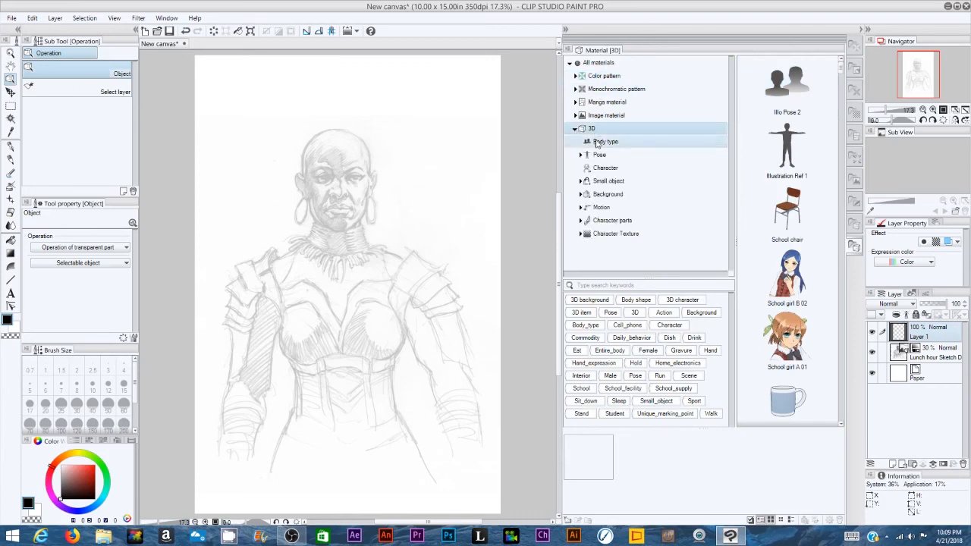
click(605, 142)
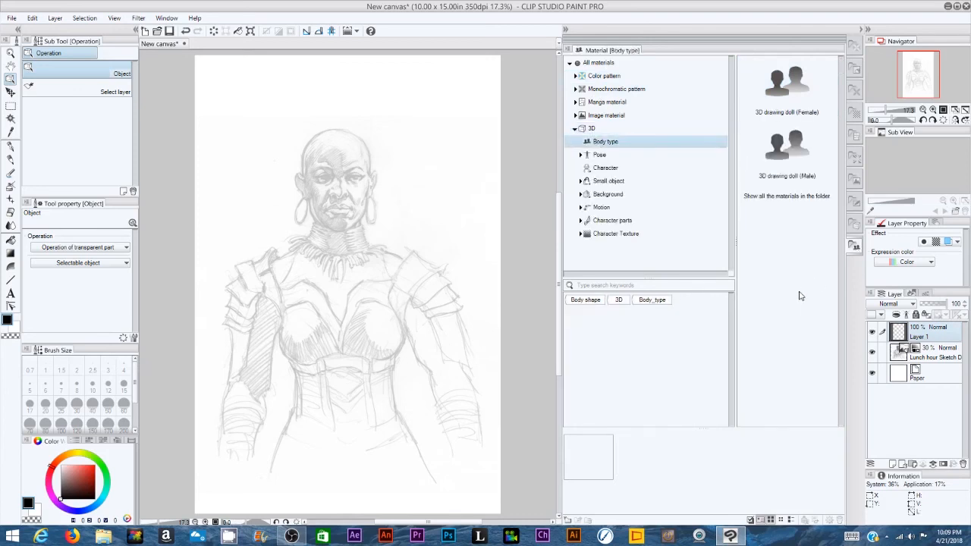
click(600, 155)
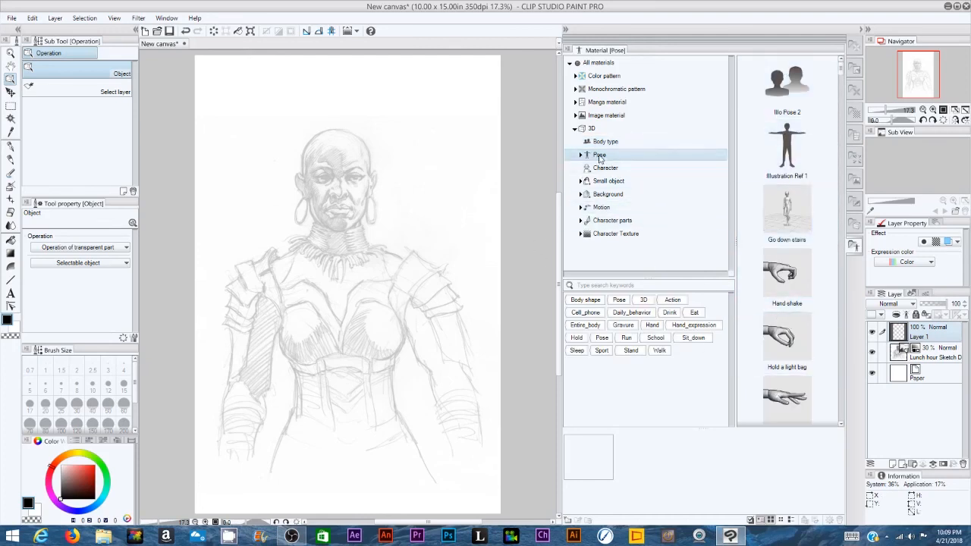
click(604, 141)
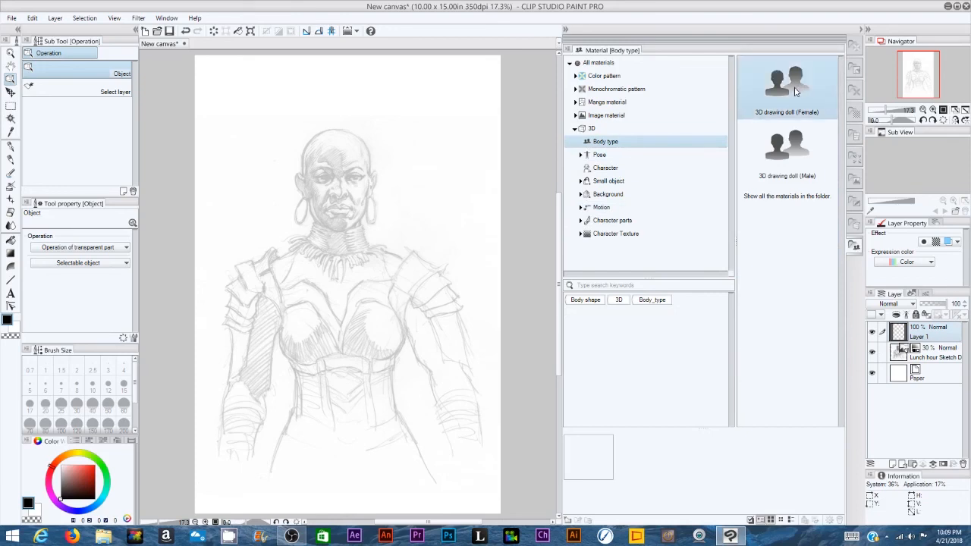
click(786, 83)
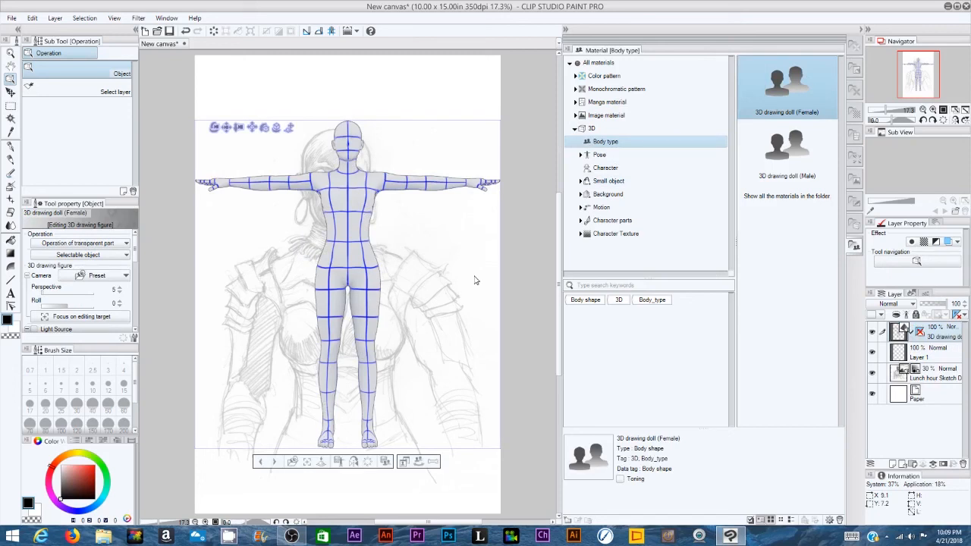
mouse_move(212, 137)
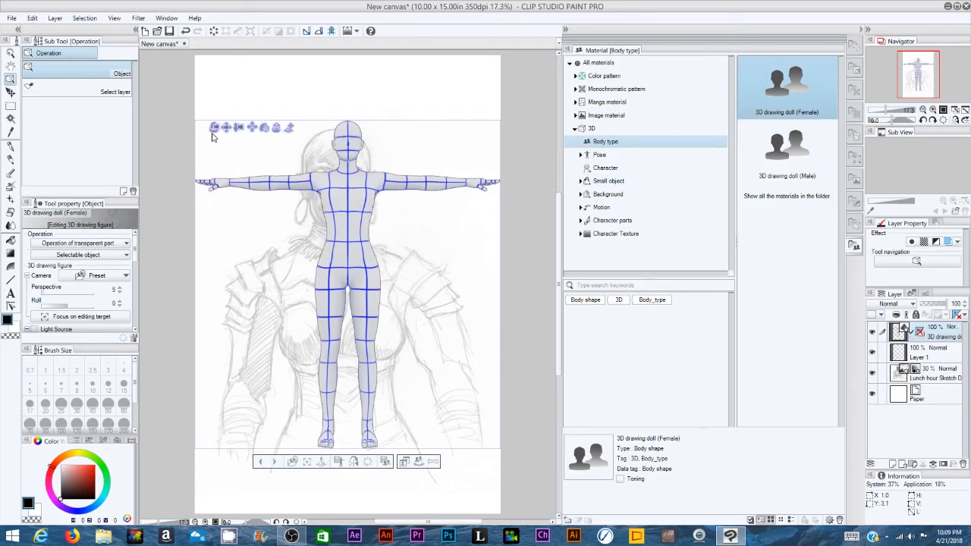
- Rotate both of the doll's upper arms down from the T-pose toward its sides
click(311, 181)
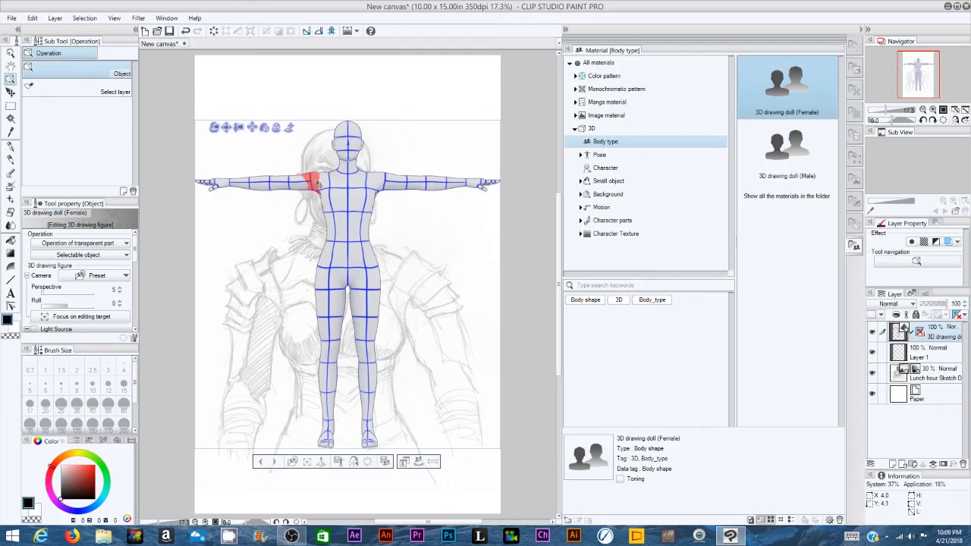
click(316, 179)
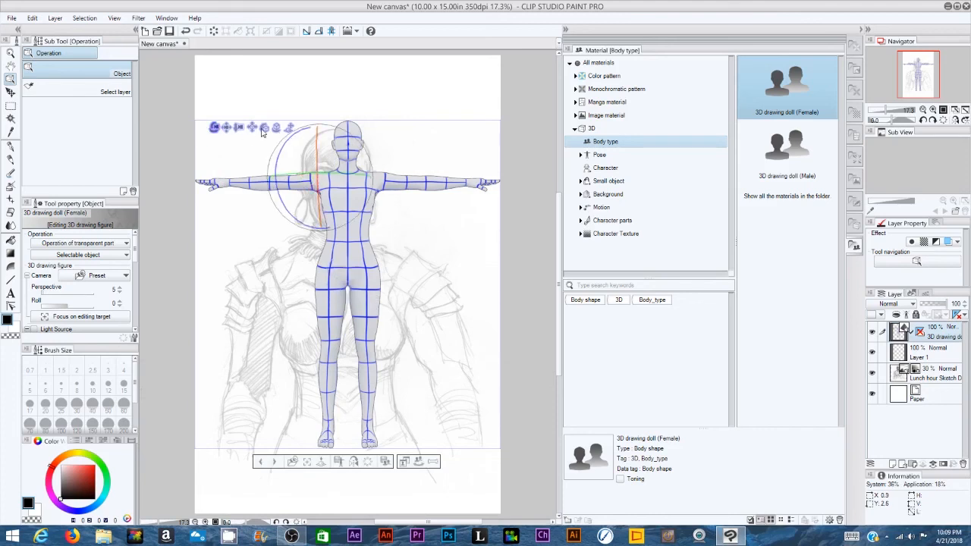
click(348, 144)
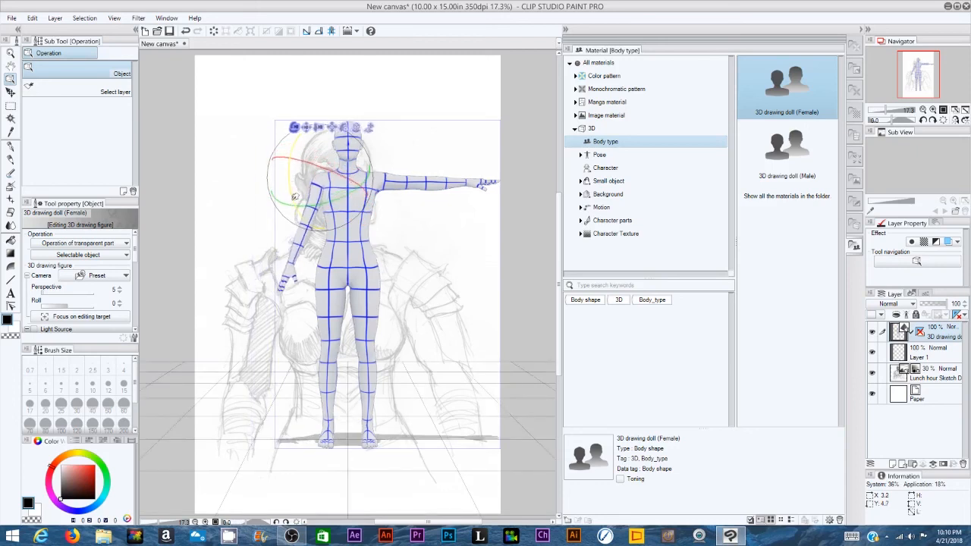
click(346, 197)
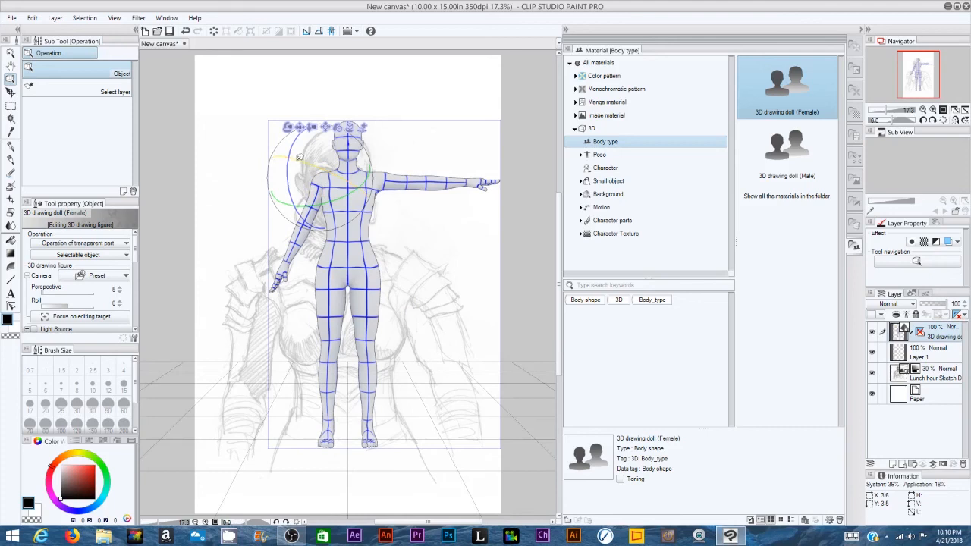
drag(277, 163, 281, 274)
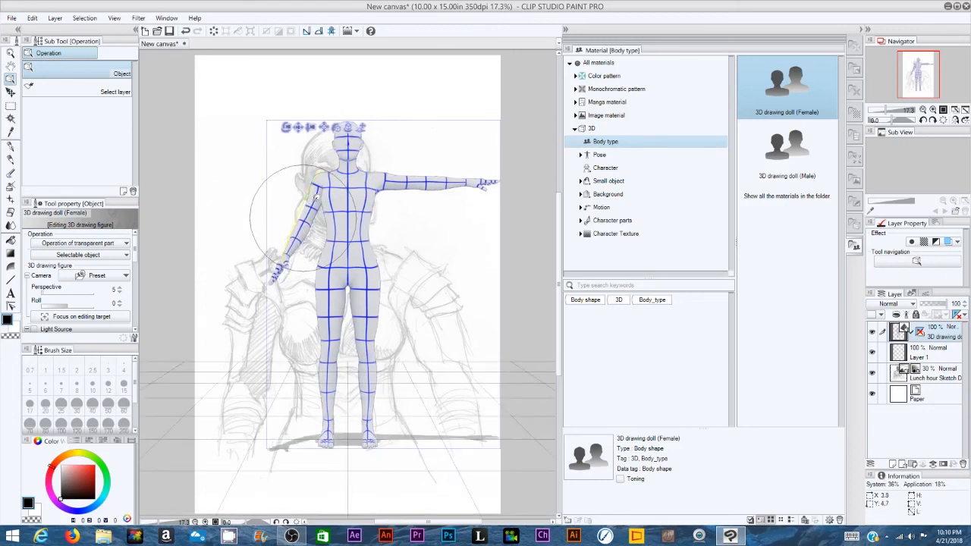
click(307, 220)
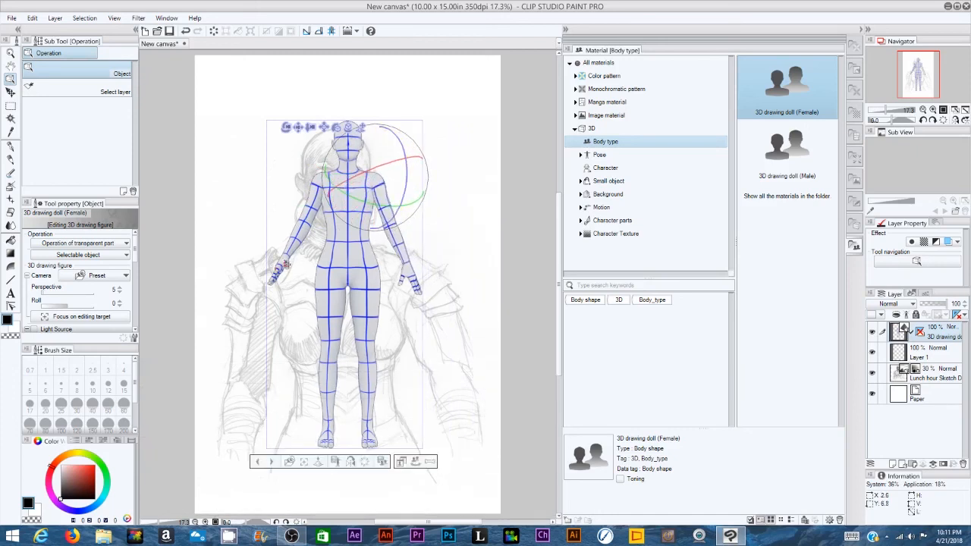
- Bring the arm in close to the body and adjust the doll's hand pose
drag(380, 175, 273, 235)
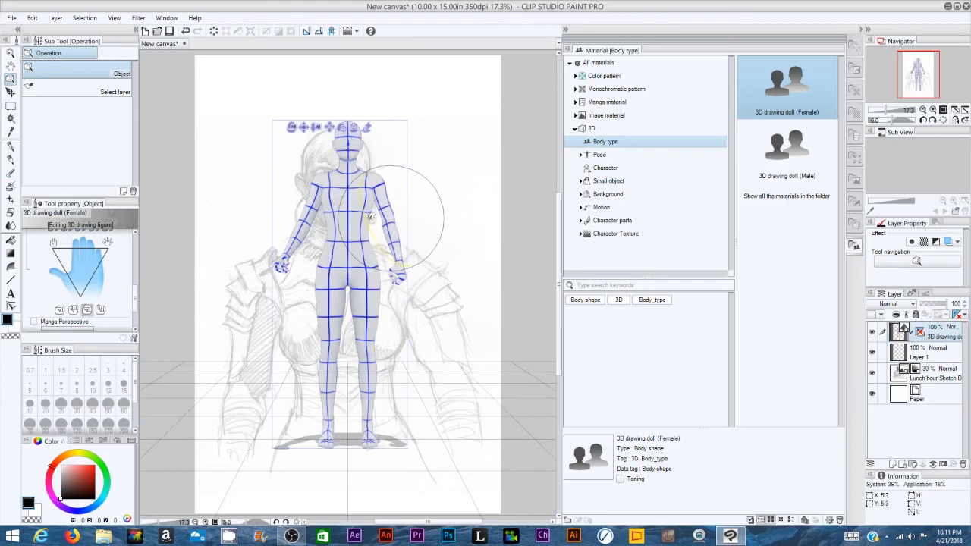
click(316, 196)
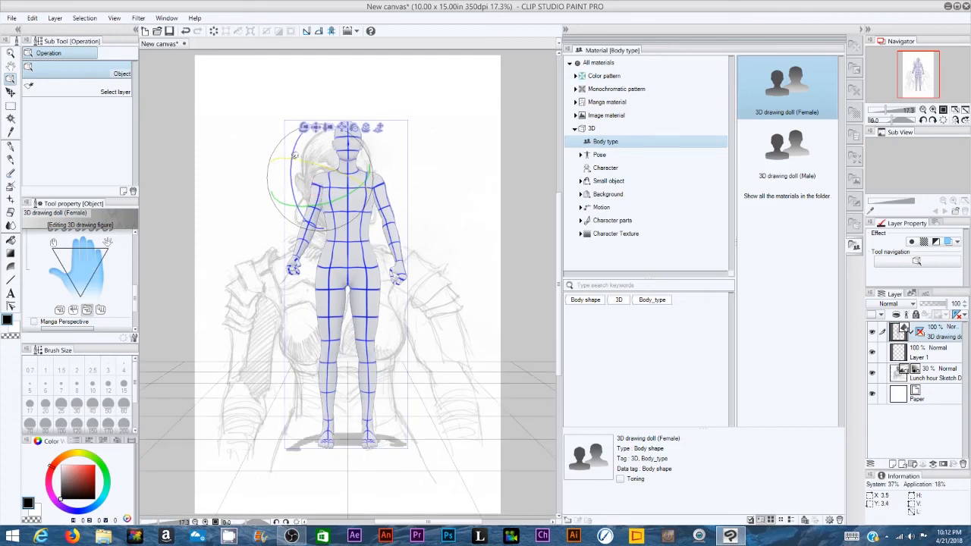
- Show the doll's camera section with Perspective, Roll and Light Source settings
click(343, 196)
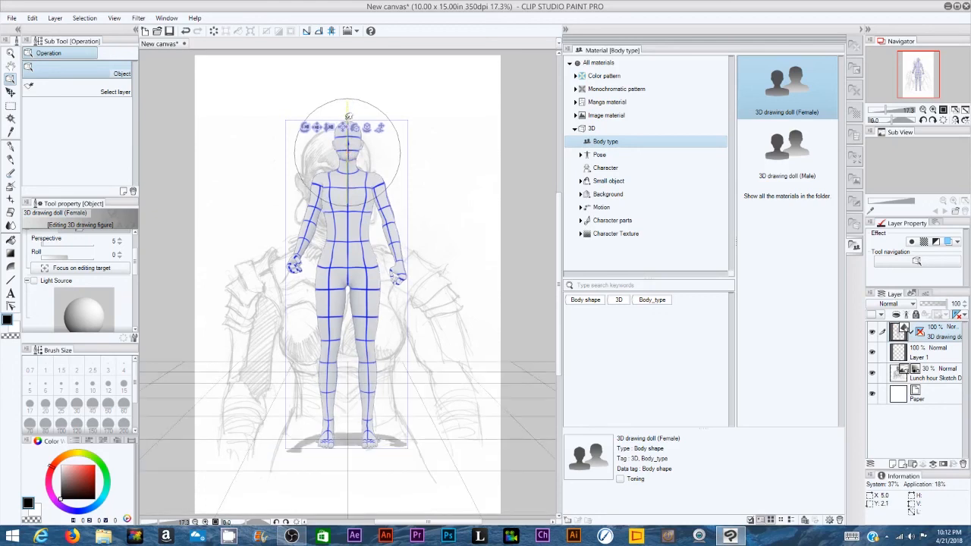
click(348, 144)
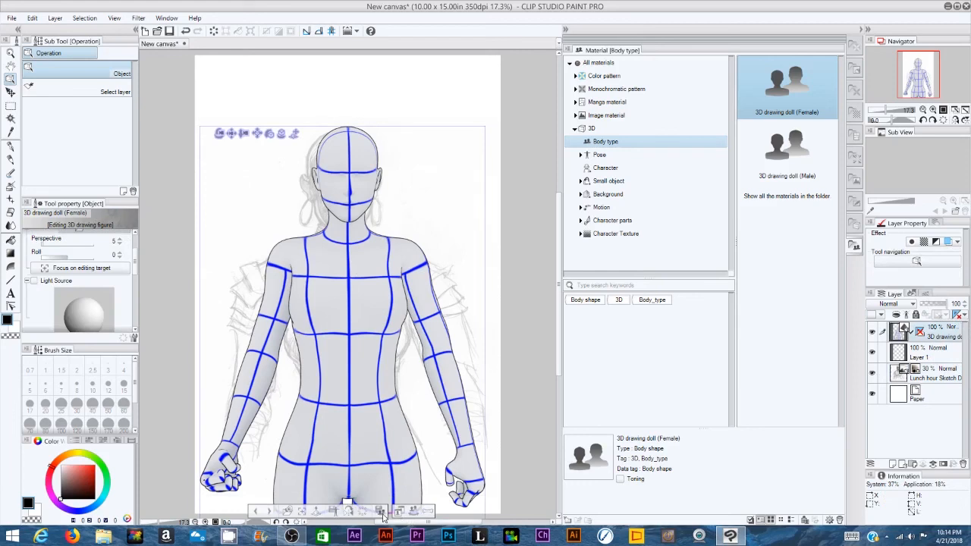
mouse_move(380, 510)
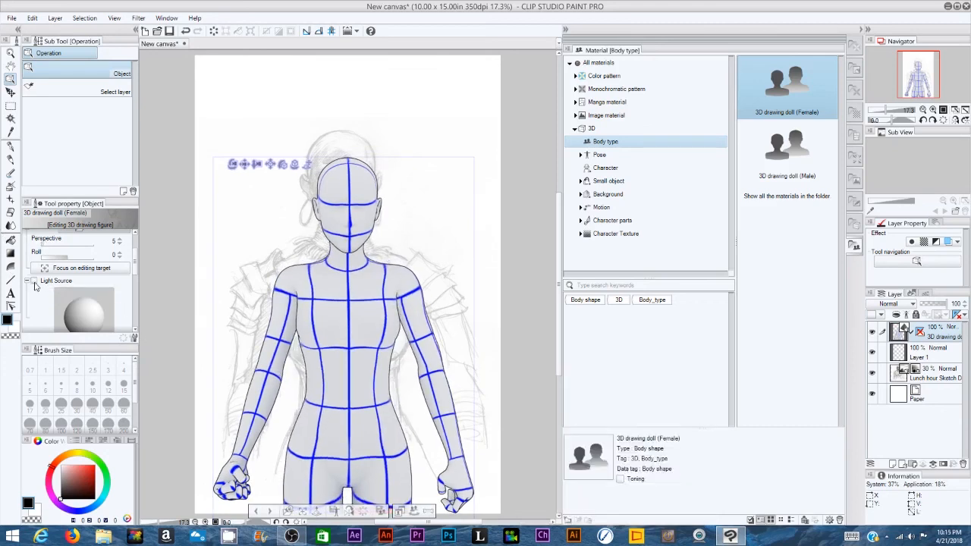
- Enable realistic shading on the doll lit from the chosen light direction
click(34, 281)
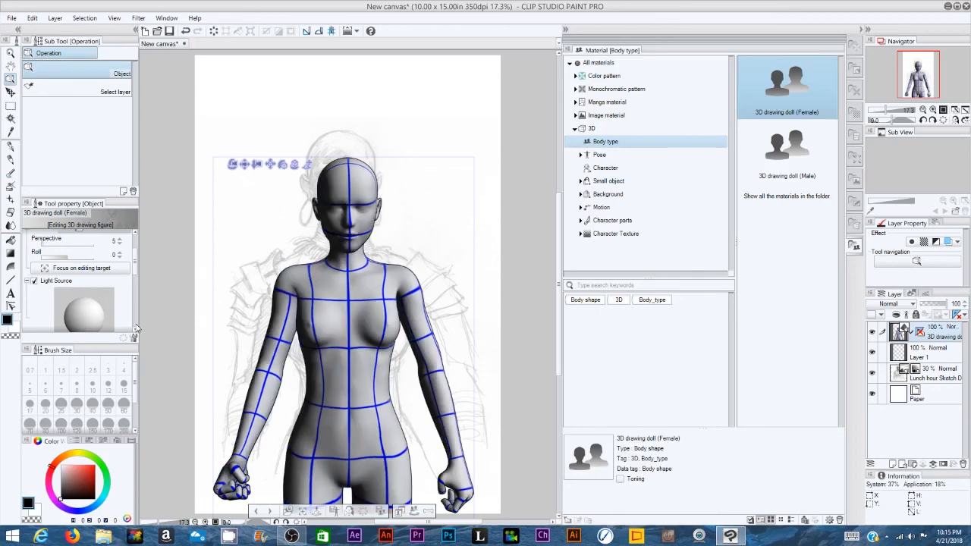
mouse_move(106, 321)
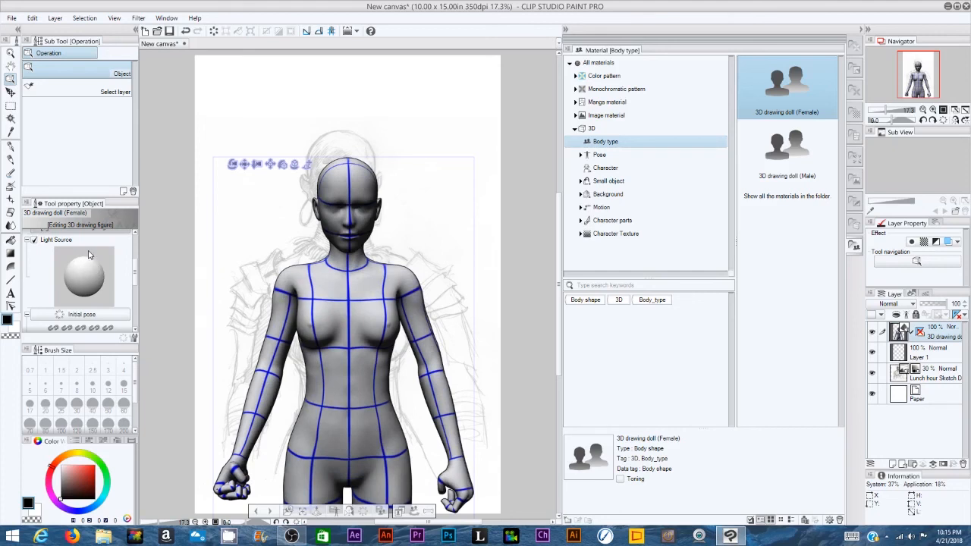
mouse_move(83, 264)
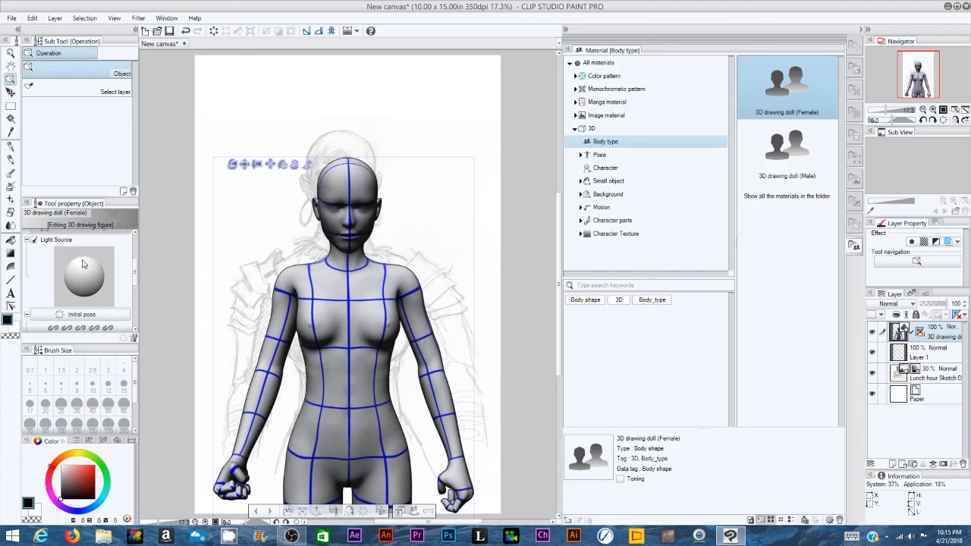
mouse_move(85, 274)
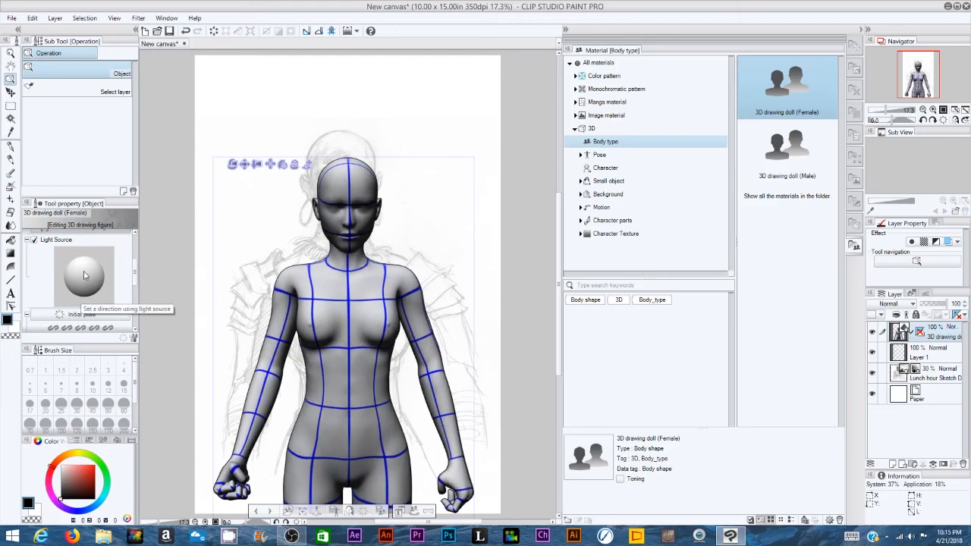
mouse_move(82, 267)
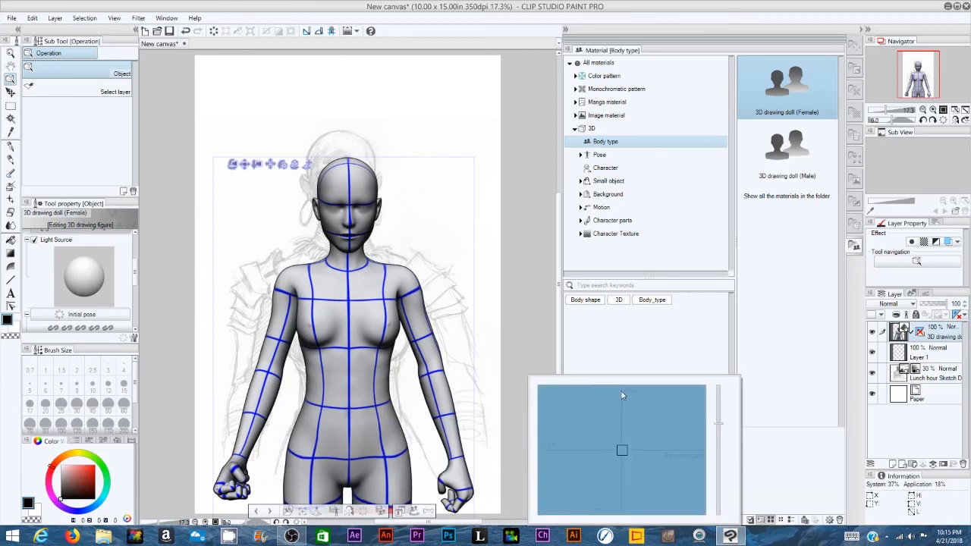
mouse_move(671, 473)
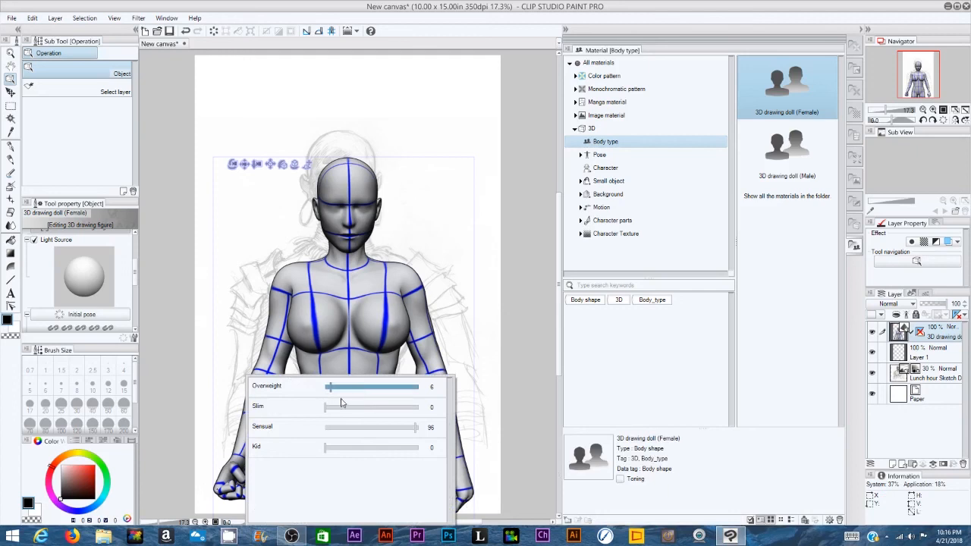
- Drag the Sensual slider up to give the doll a curvier, fuller-chested build
click(416, 428)
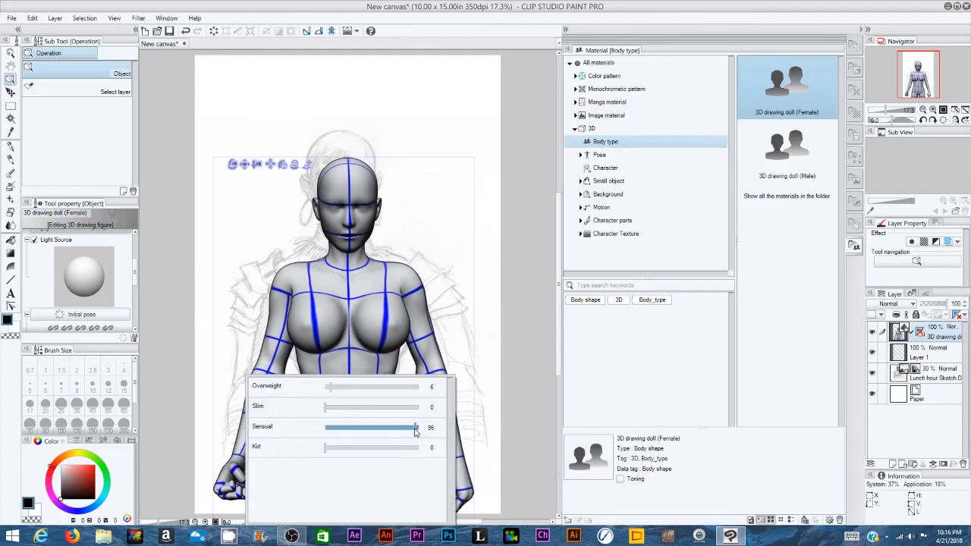
drag(413, 428, 416, 428)
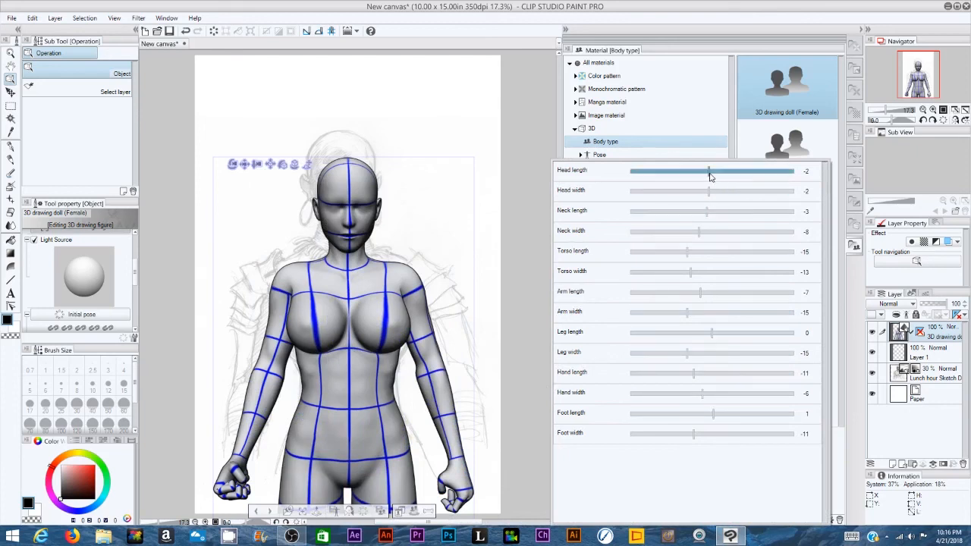
- Adjust the doll's head length and head width sliders
drag(710, 170, 723, 170)
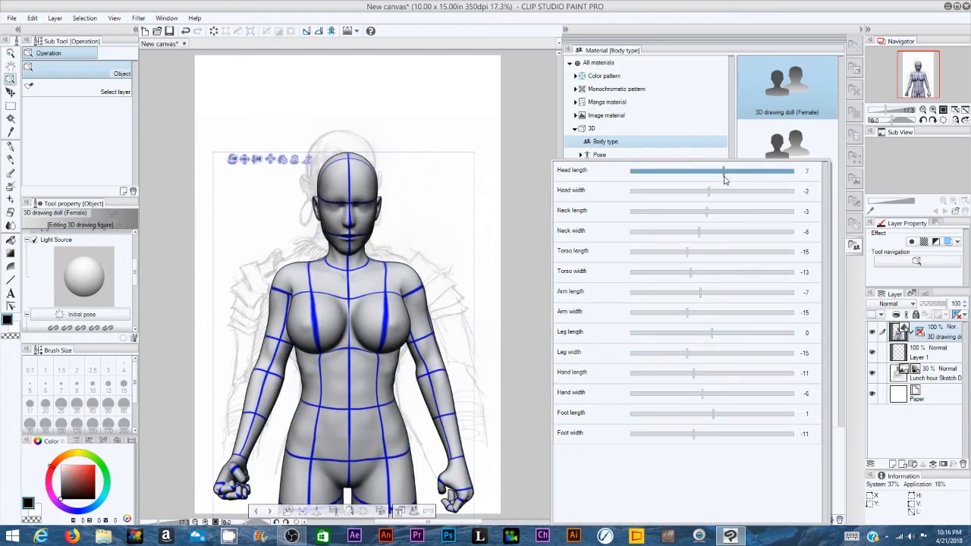
drag(721, 170, 698, 170)
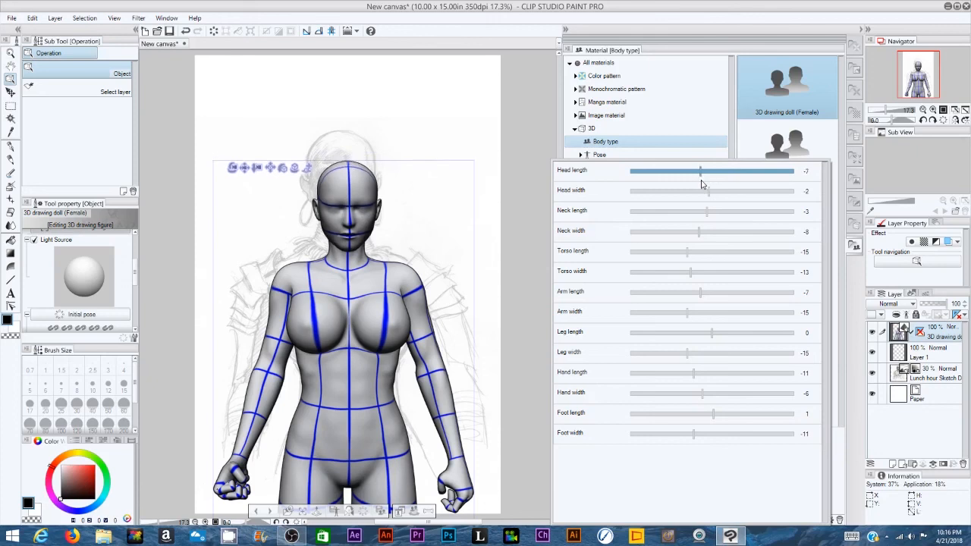
drag(701, 170, 710, 170)
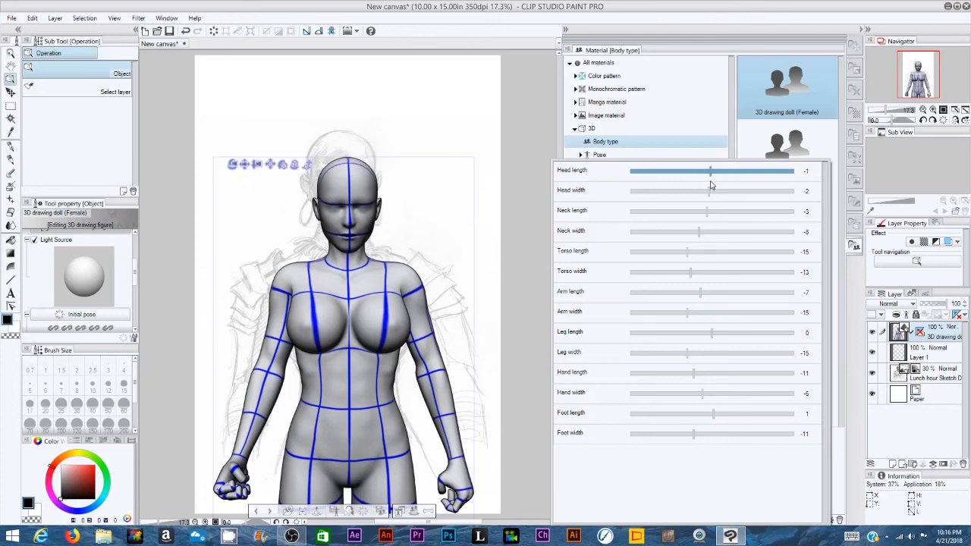
click(710, 191)
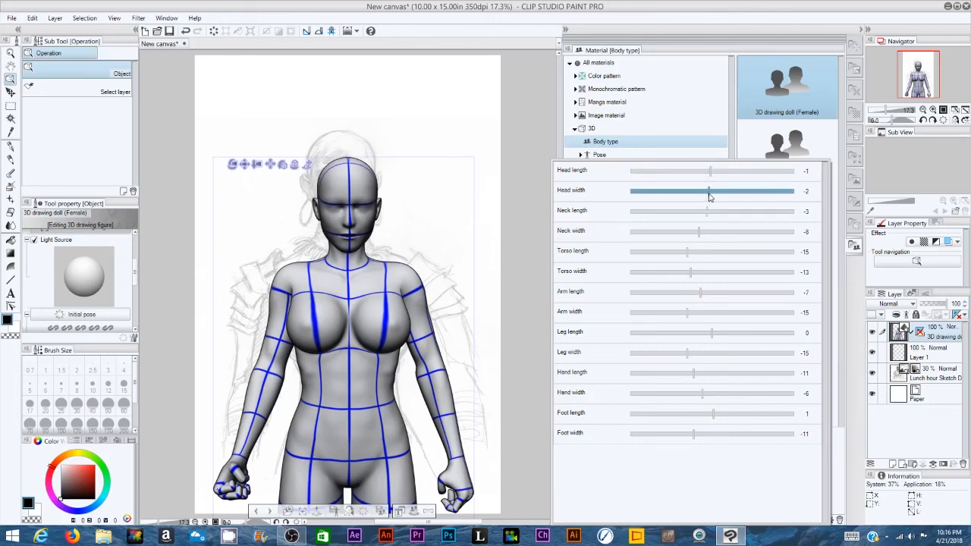
drag(710, 192, 723, 191)
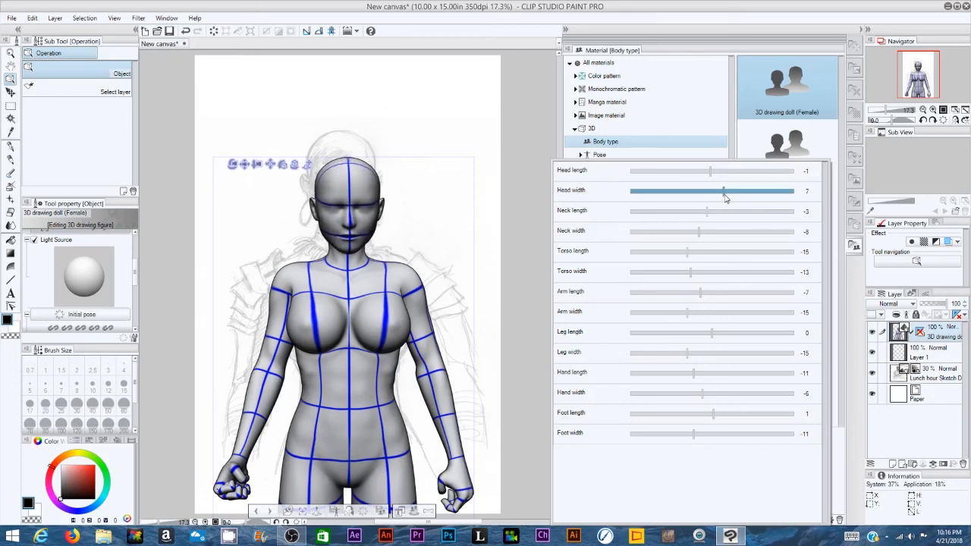
drag(723, 191, 705, 192)
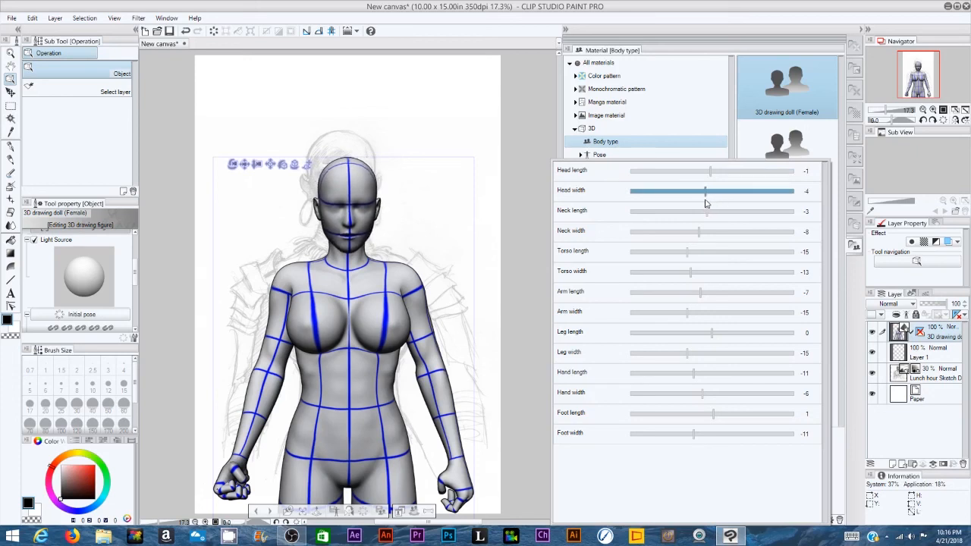
drag(705, 191, 709, 191)
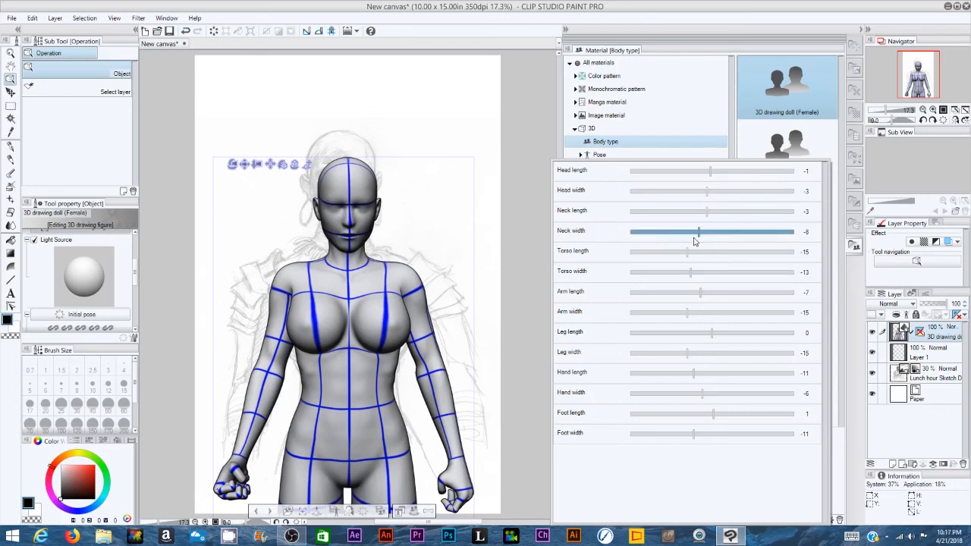
- Adjust the doll's neck length, neck width, torso width and torso length
click(707, 211)
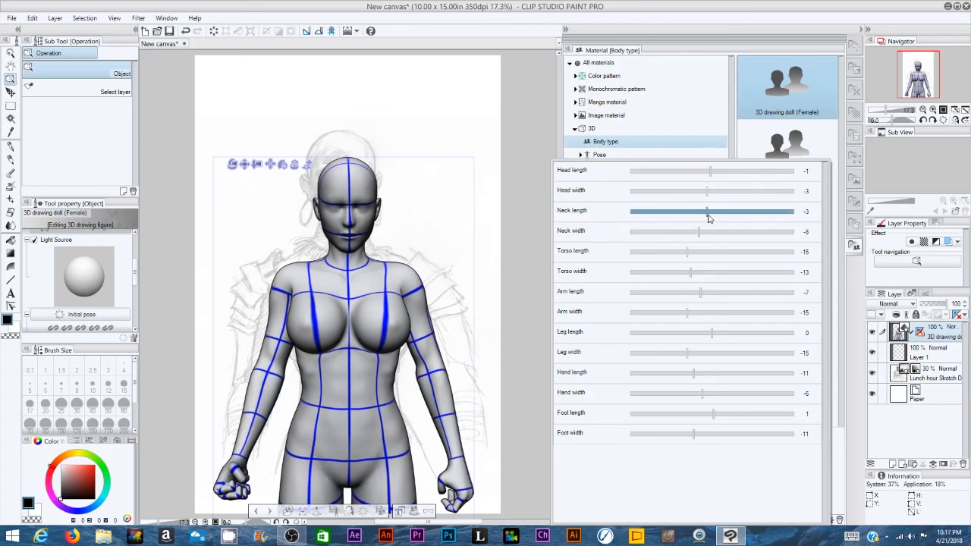
drag(705, 211, 731, 211)
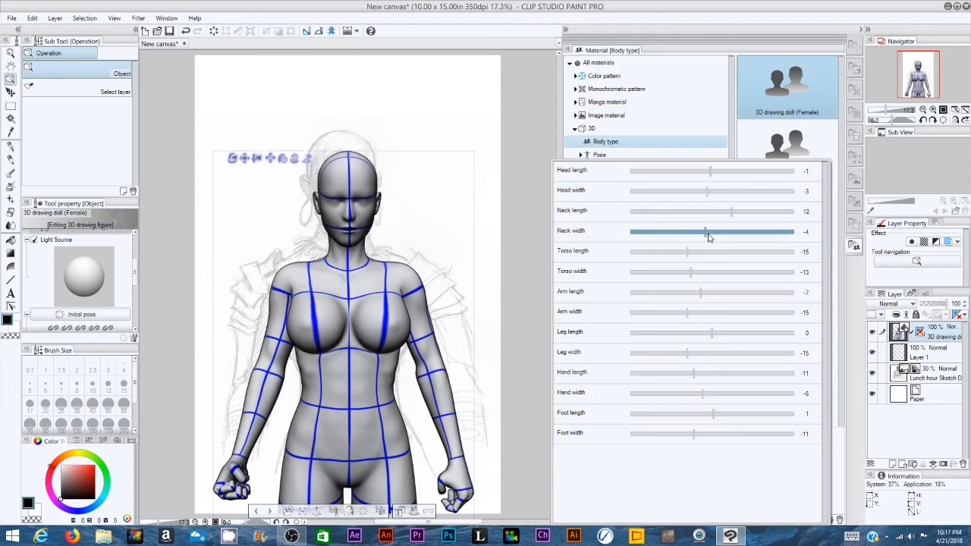
drag(705, 230, 732, 231)
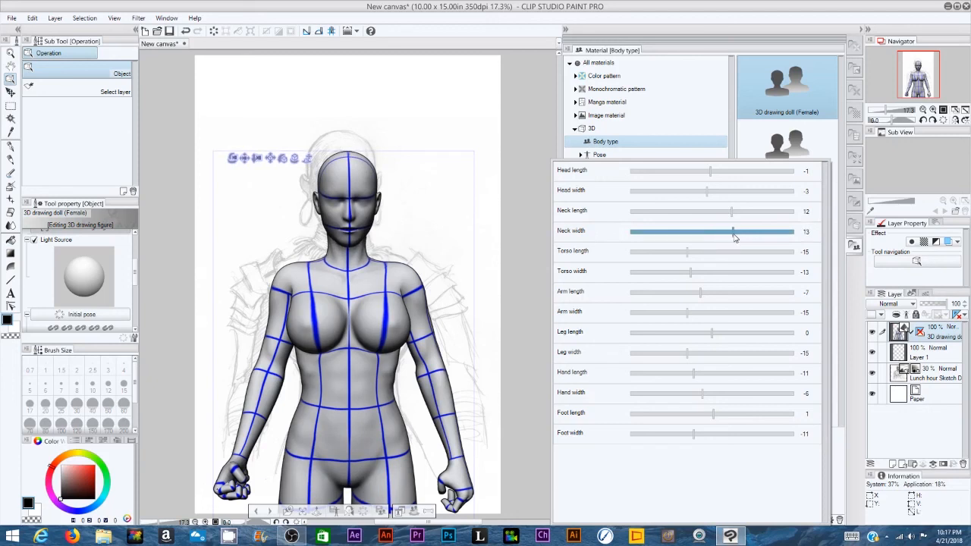
drag(731, 231, 726, 230)
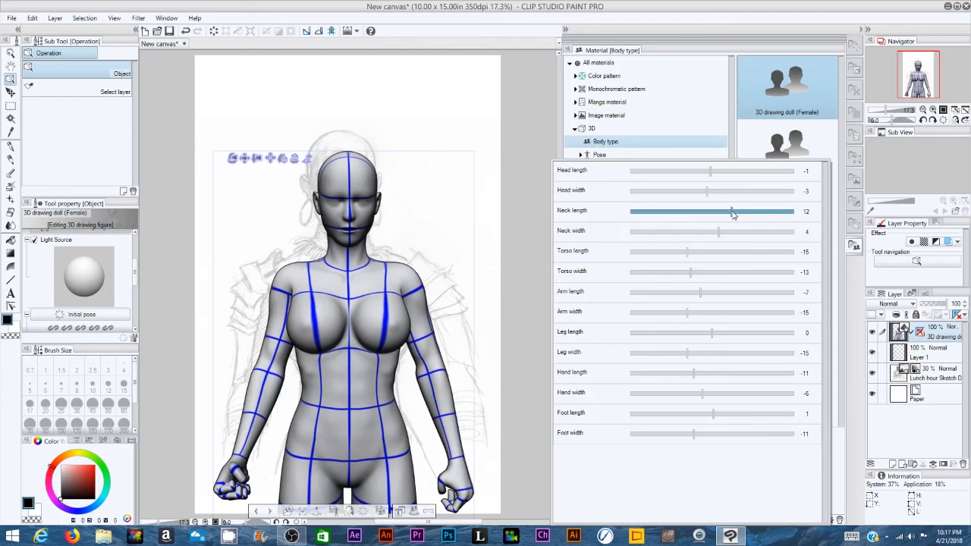
drag(731, 212, 713, 213)
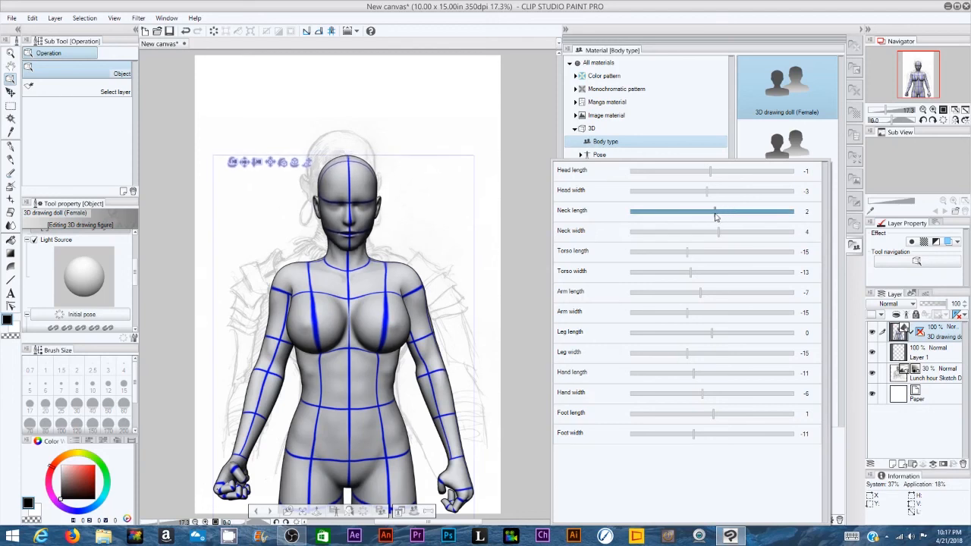
mouse_move(589, 302)
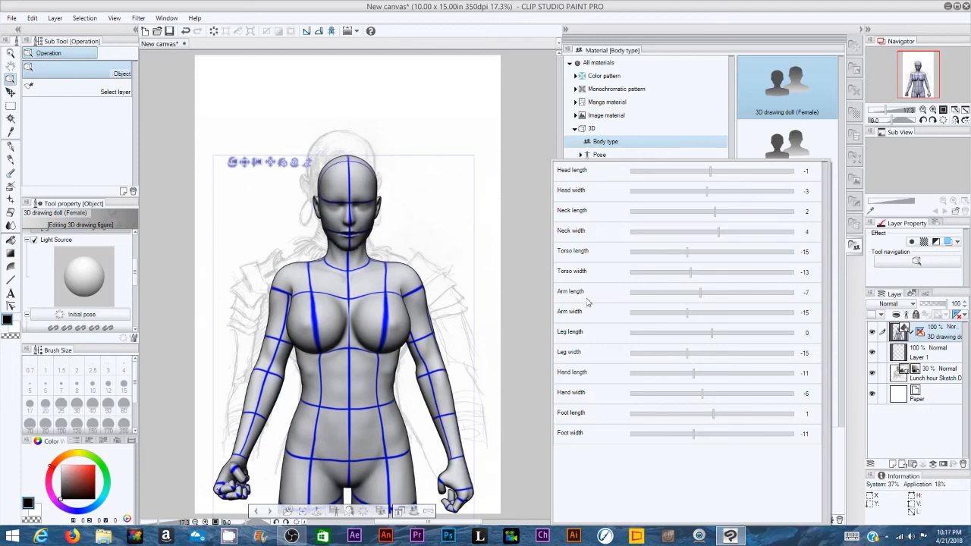
click(690, 271)
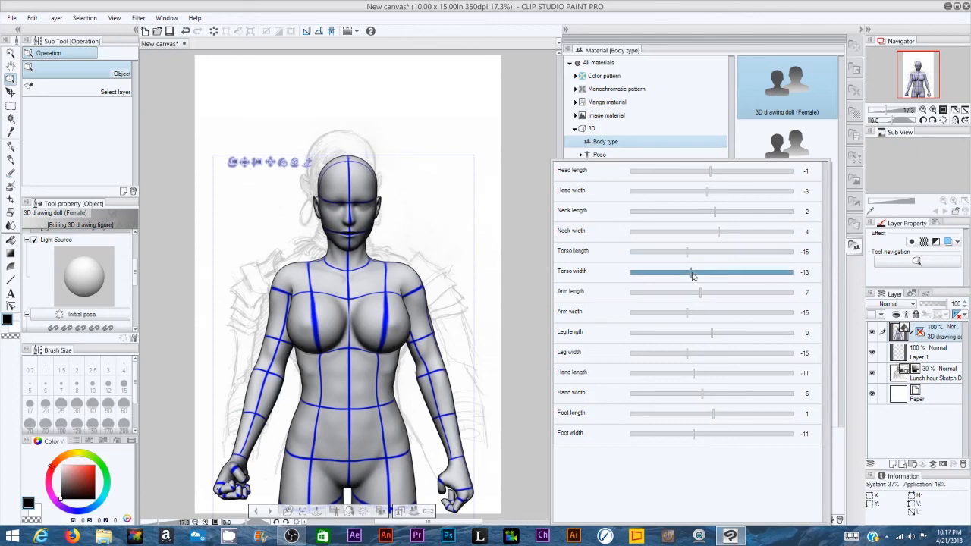
drag(691, 272, 696, 272)
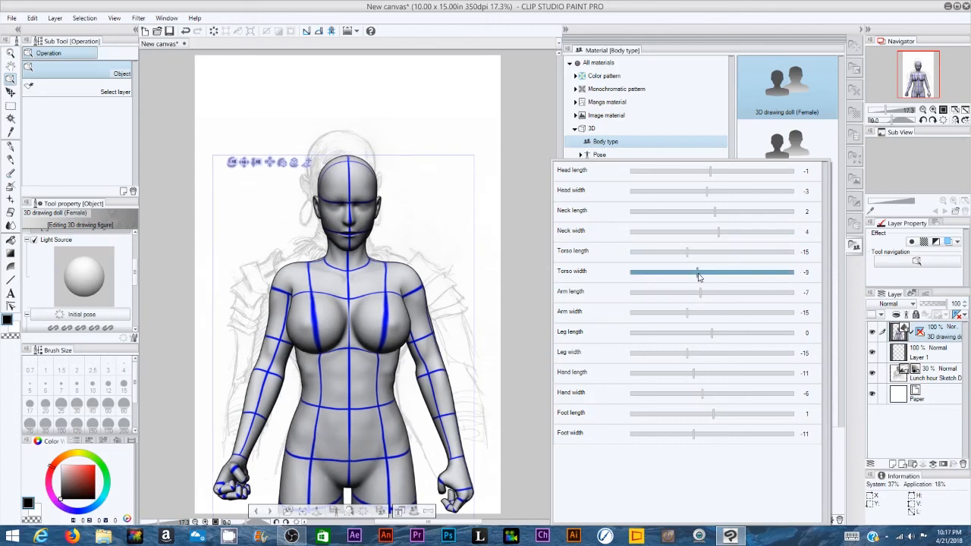
drag(697, 271, 700, 272)
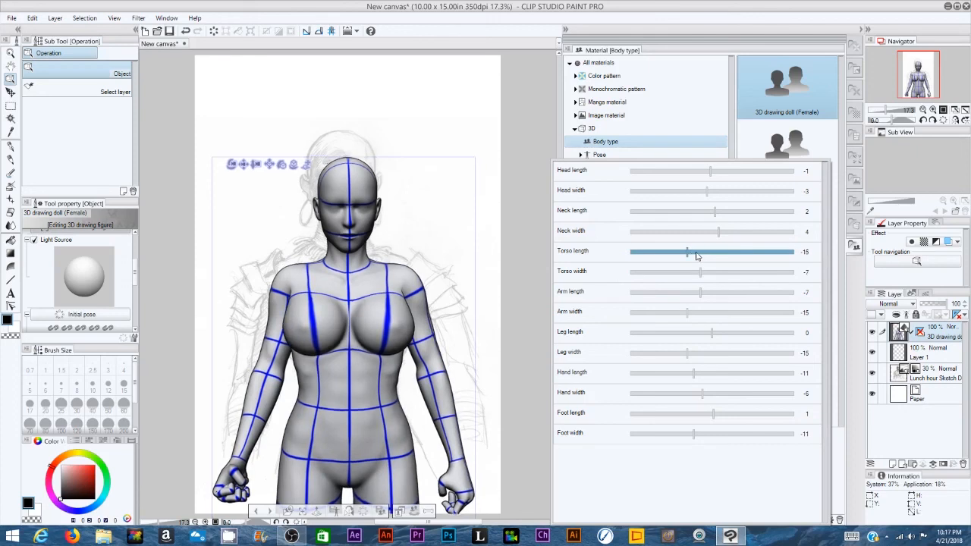
drag(686, 252, 697, 252)
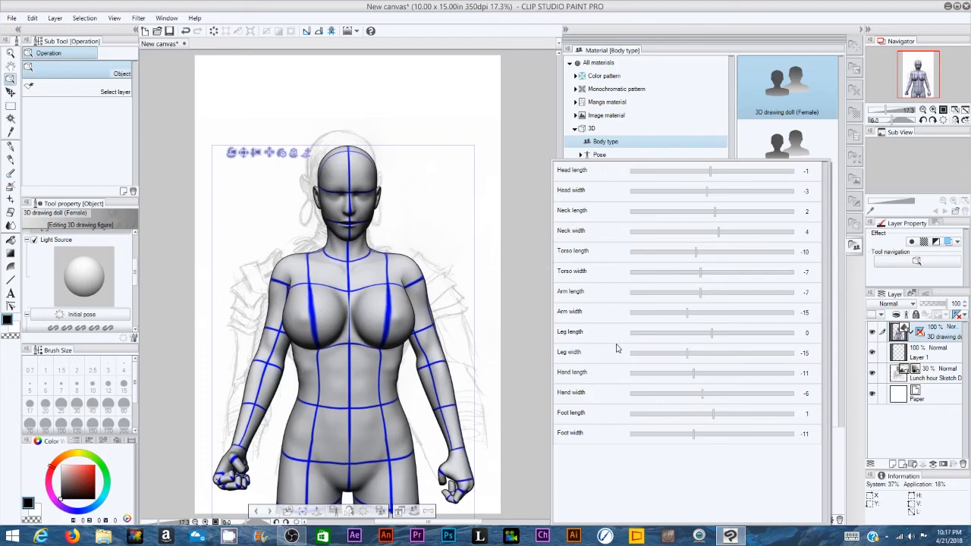
- Tune the doll's arm length and arm width sliders
click(700, 291)
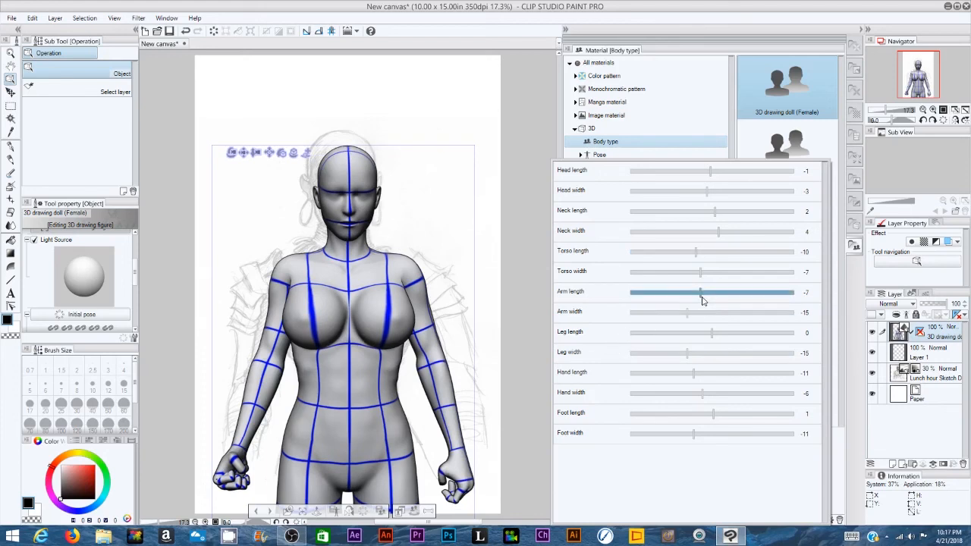
drag(700, 291, 712, 291)
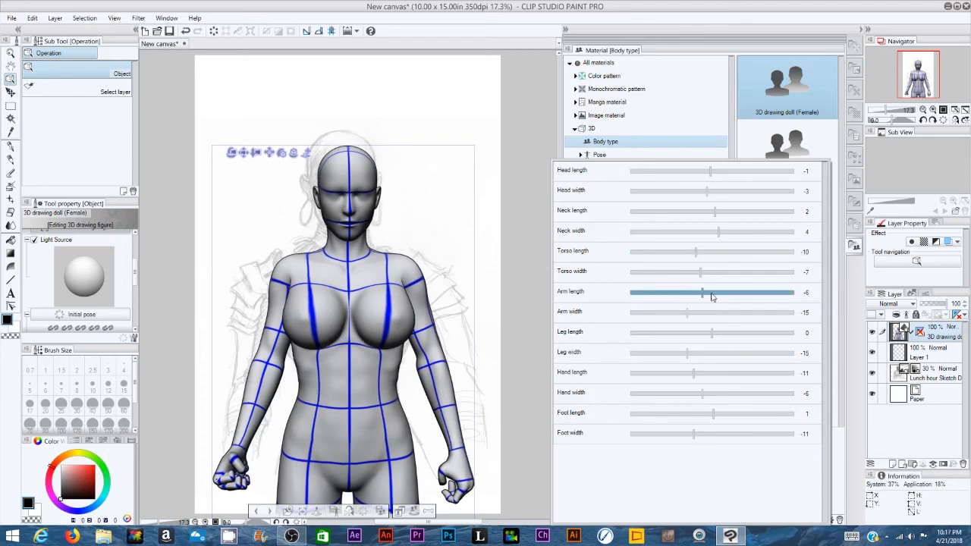
drag(701, 292, 706, 291)
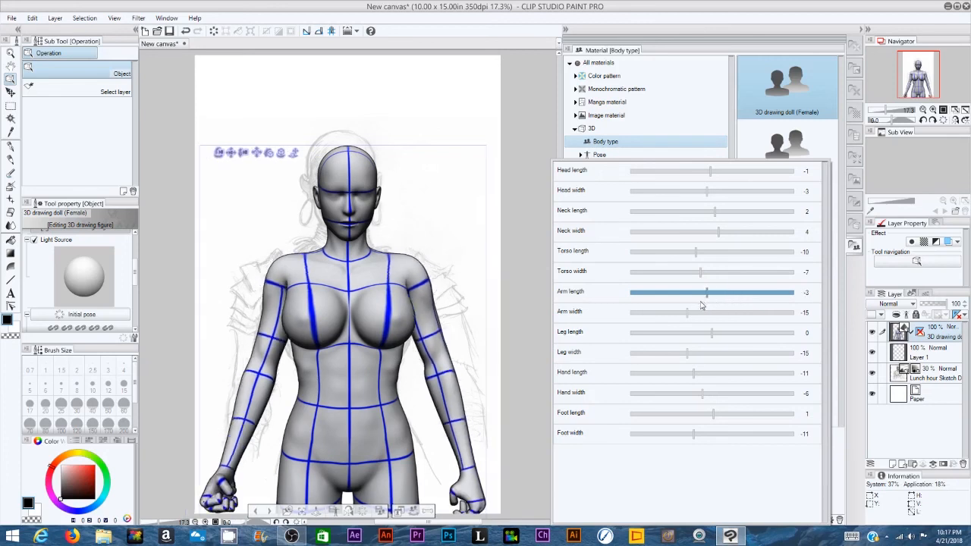
drag(706, 292, 658, 291)
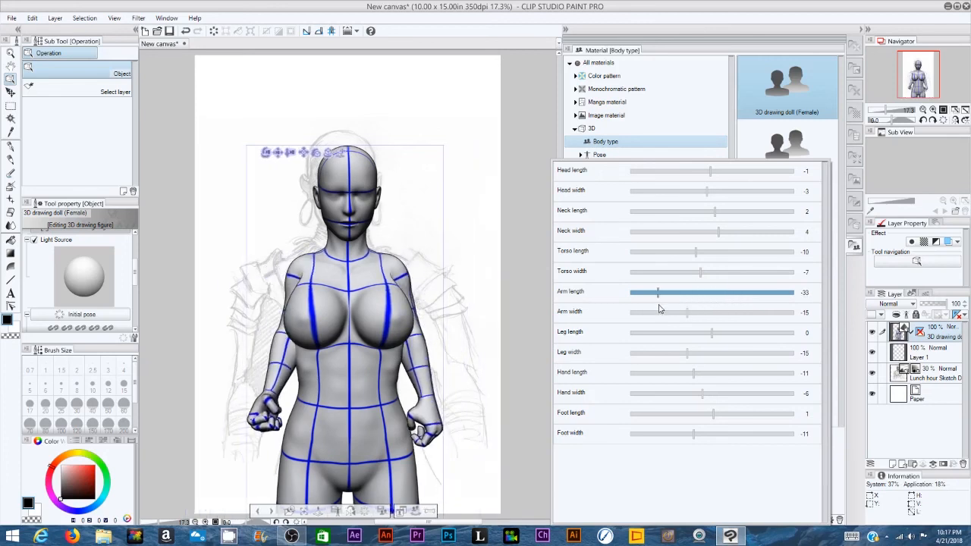
drag(658, 292, 695, 292)
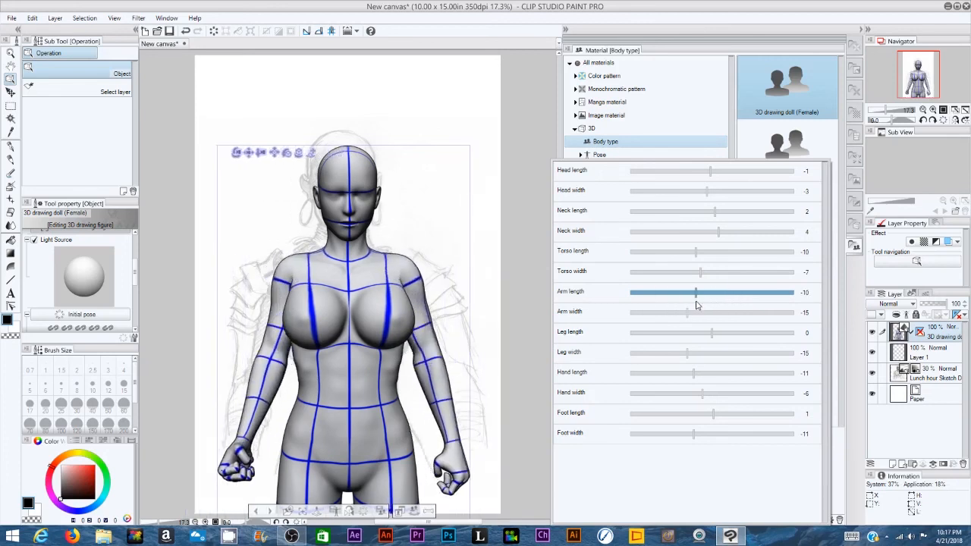
drag(695, 291, 704, 292)
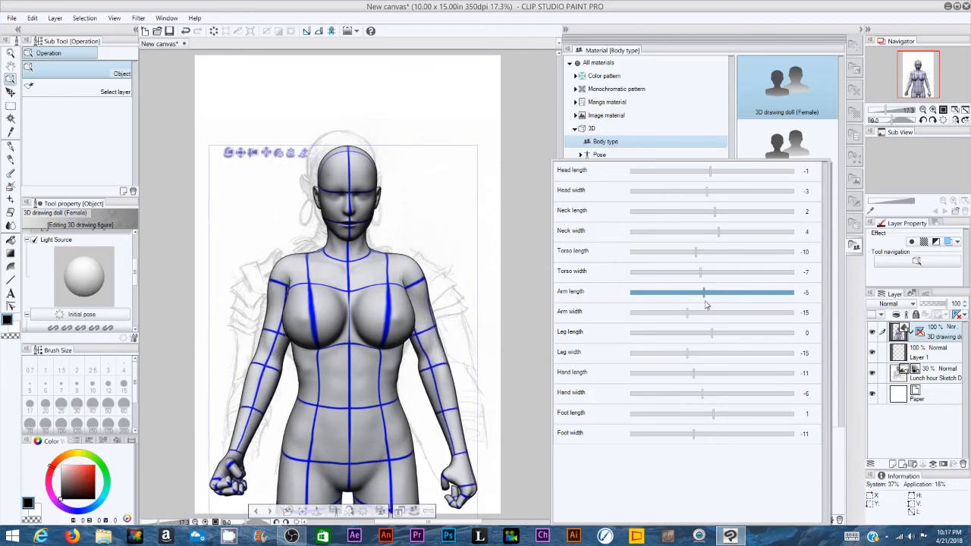
drag(703, 292, 701, 291)
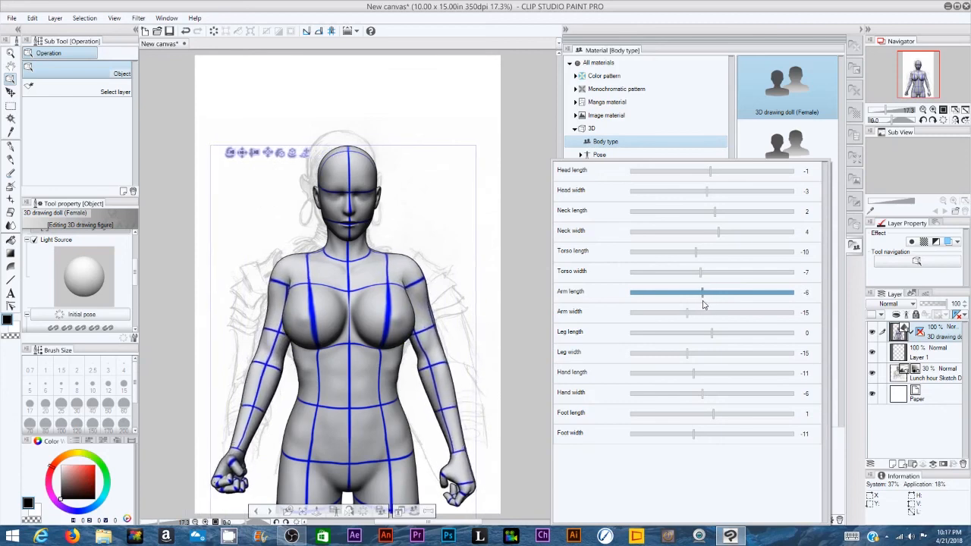
drag(701, 291, 706, 291)
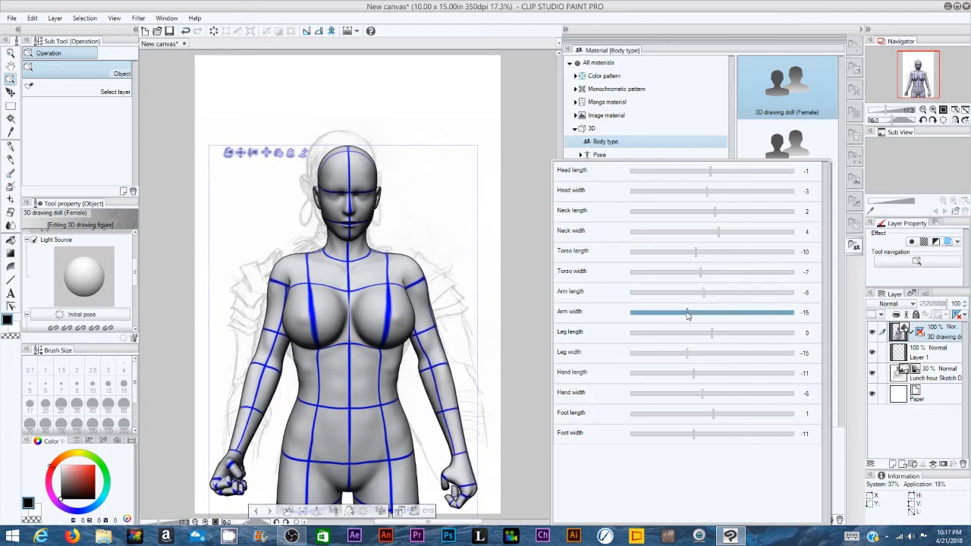
drag(686, 313, 704, 312)
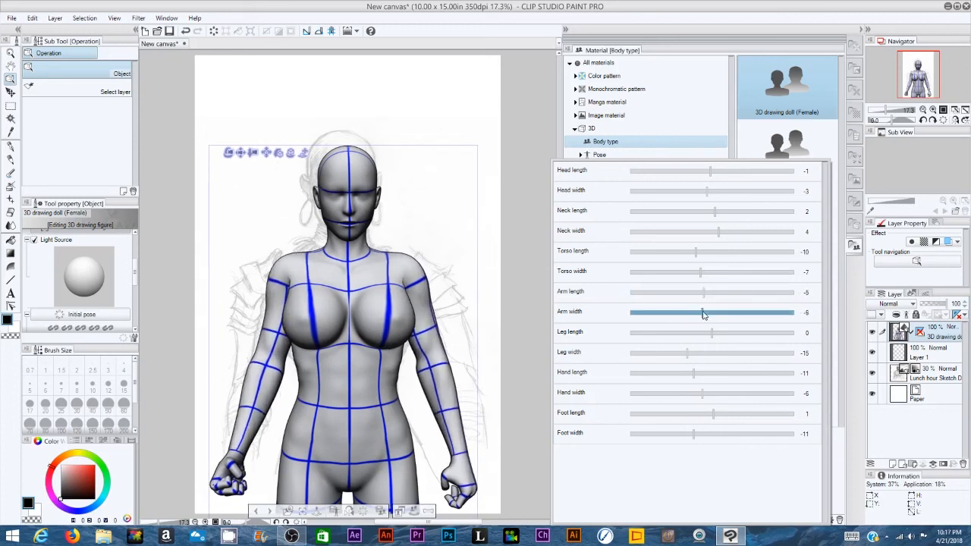
drag(701, 313, 689, 312)
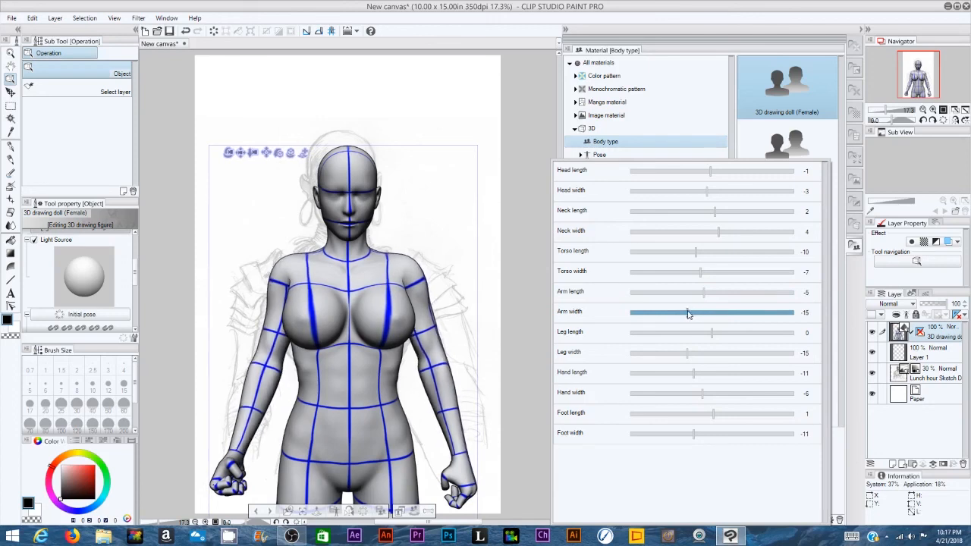
drag(689, 312, 698, 313)
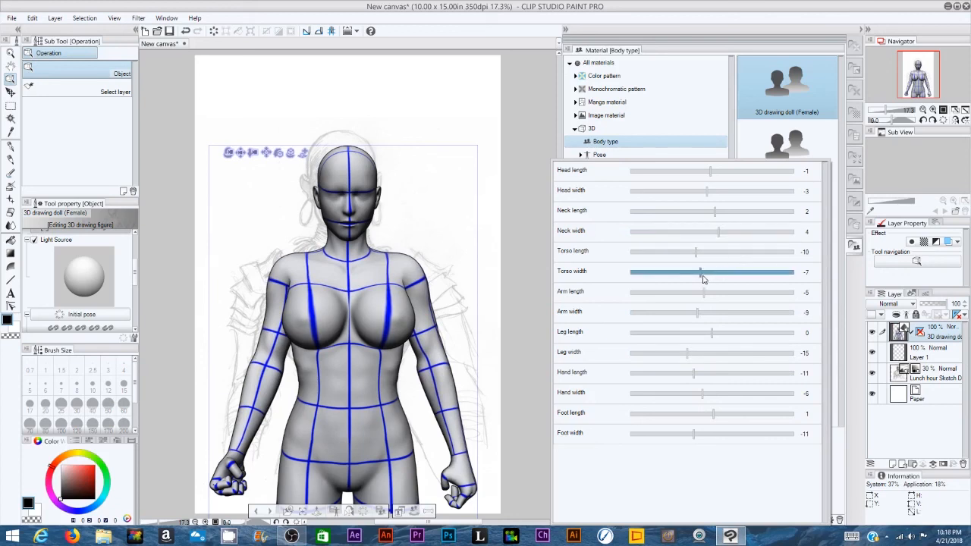
- Narrow the torso slightly and adjust the doll's hand length and hand width
drag(701, 271, 691, 271)
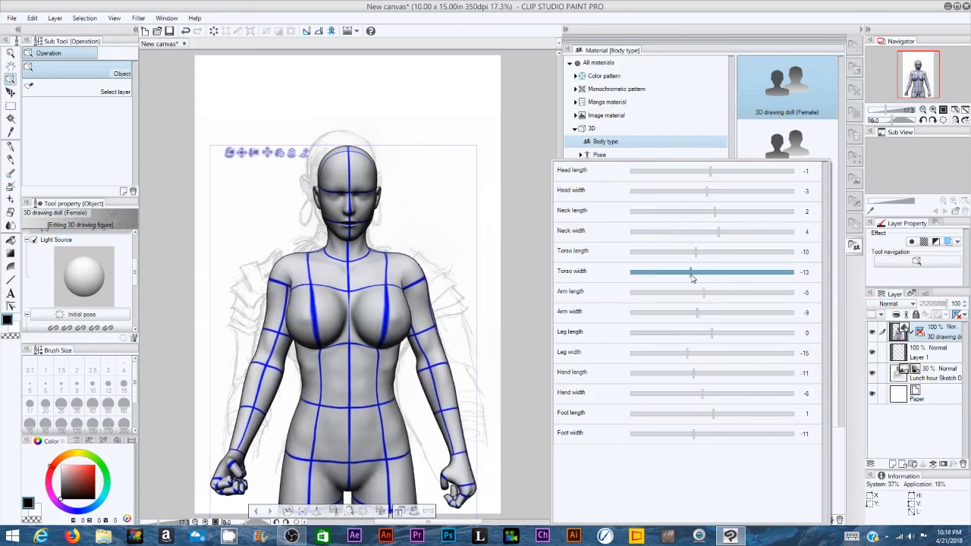
drag(691, 272, 695, 272)
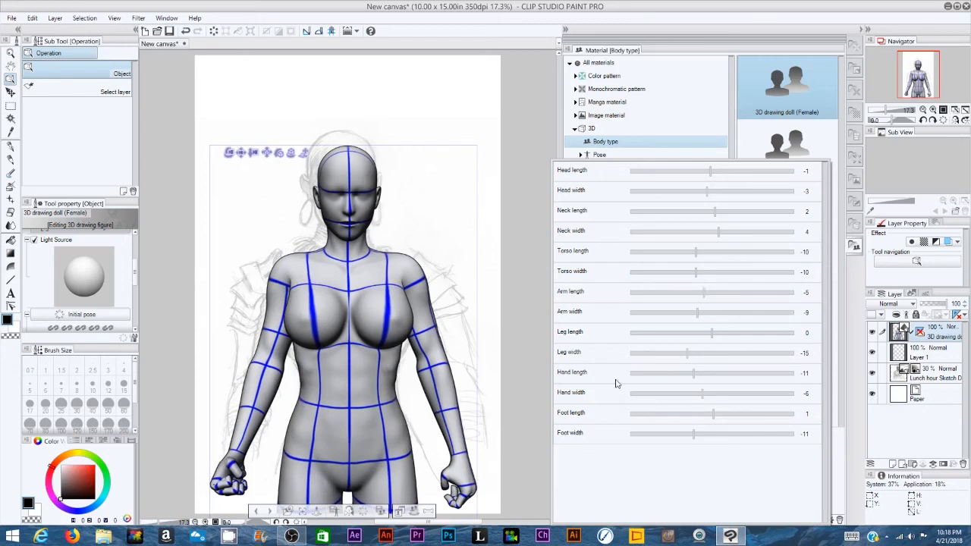
mouse_move(620, 407)
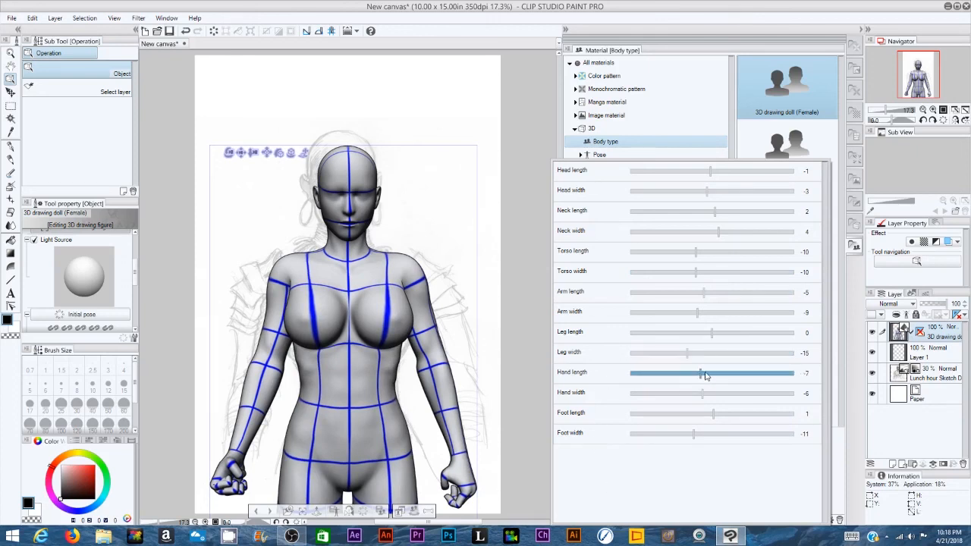
drag(706, 373, 710, 373)
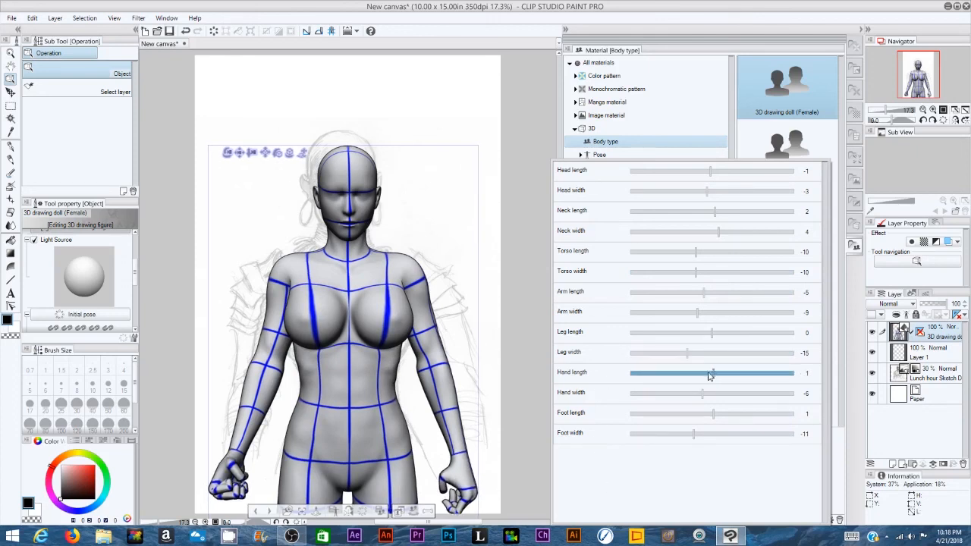
drag(711, 374, 701, 374)
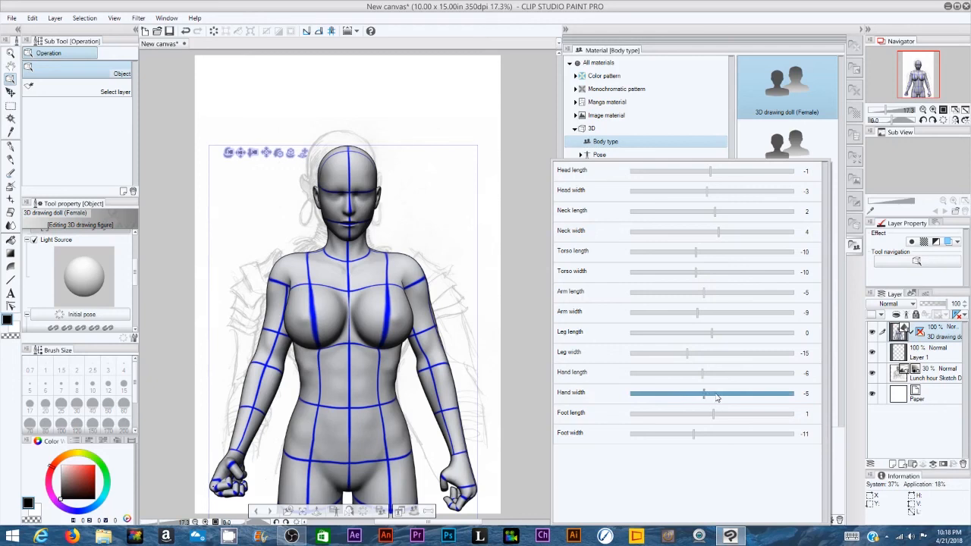
drag(704, 393, 719, 393)
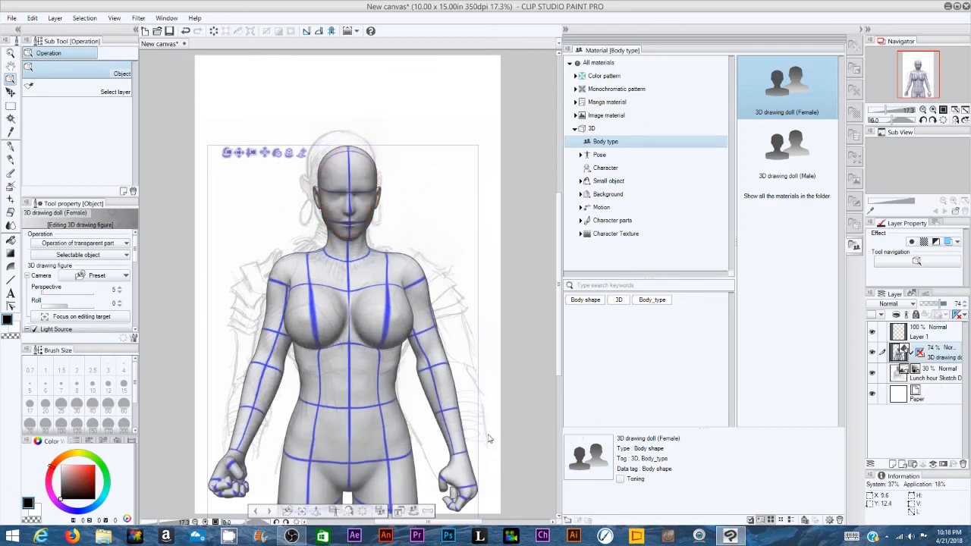
- Close the body shape popup and return to the 3D Body type materials
click(346, 303)
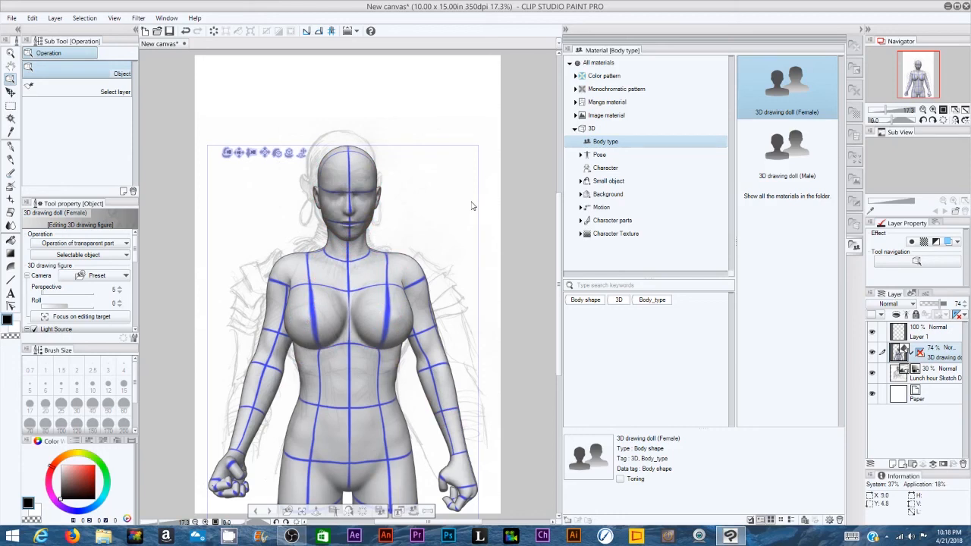
mouse_move(469, 202)
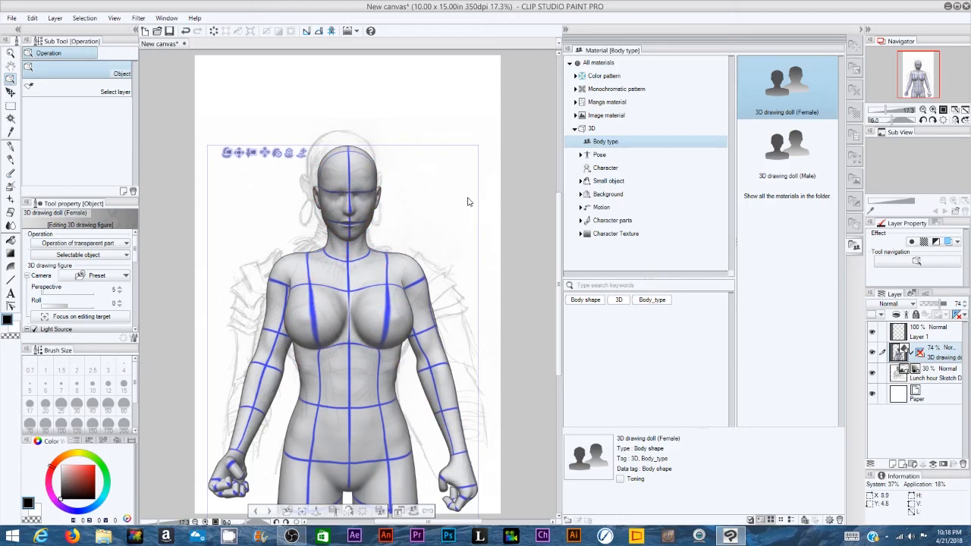
mouse_move(457, 197)
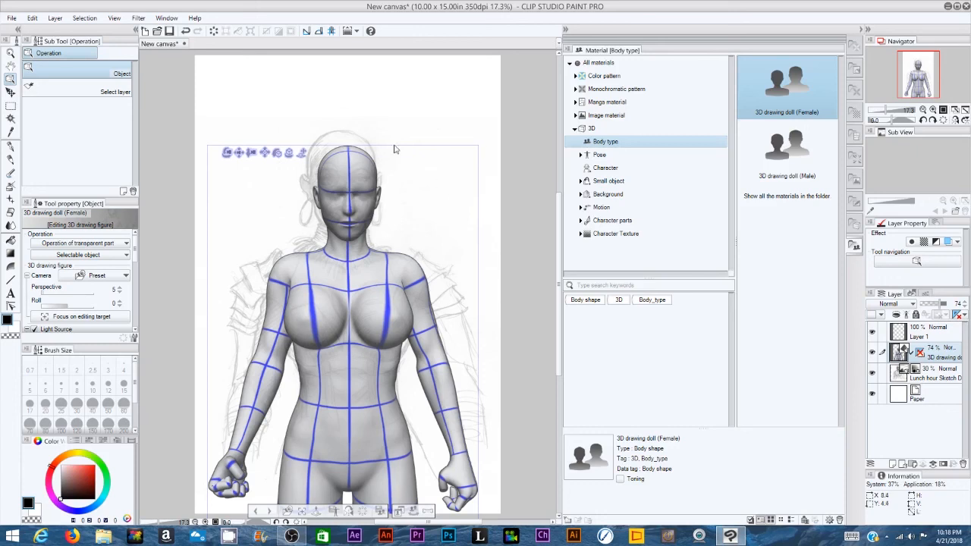
mouse_move(393, 229)
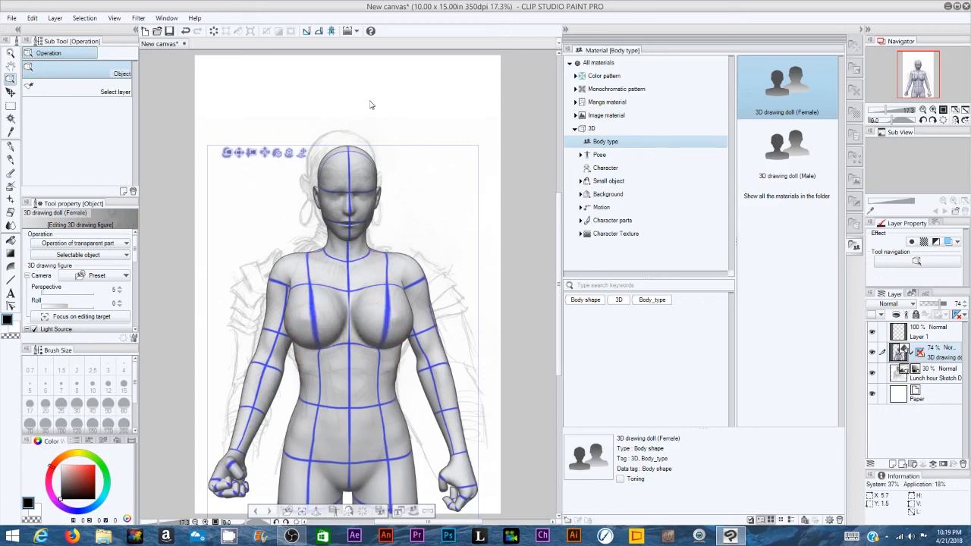
mouse_move(337, 79)
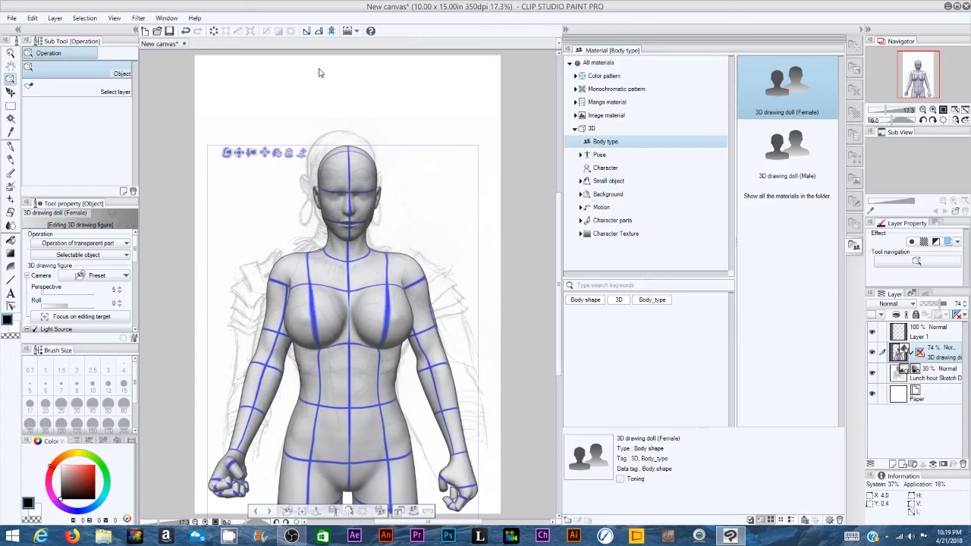
mouse_move(311, 69)
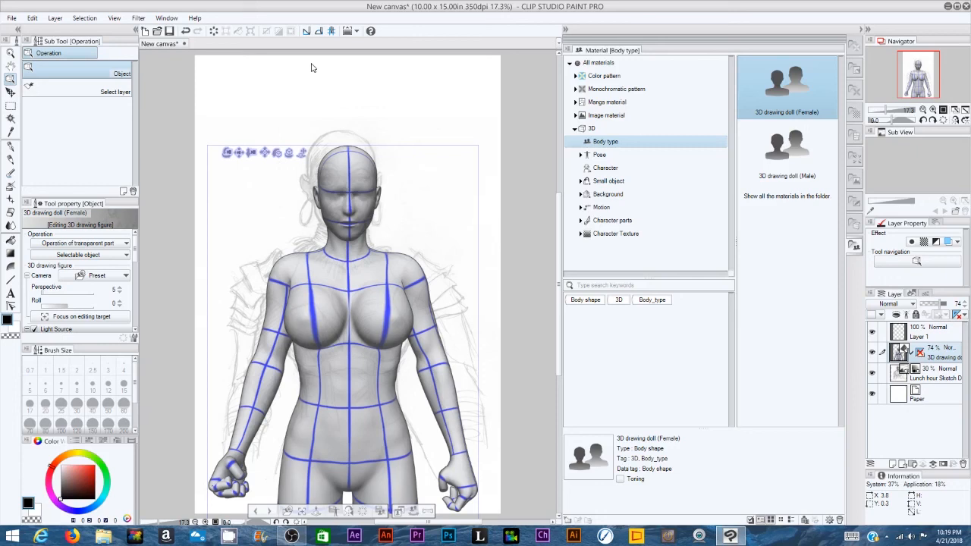
mouse_move(192, 4)
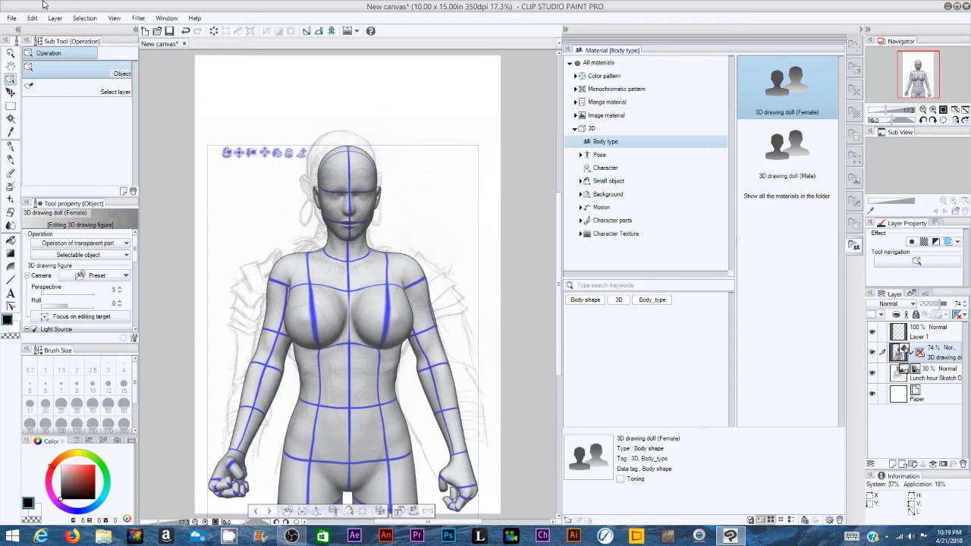
mouse_move(316, 63)
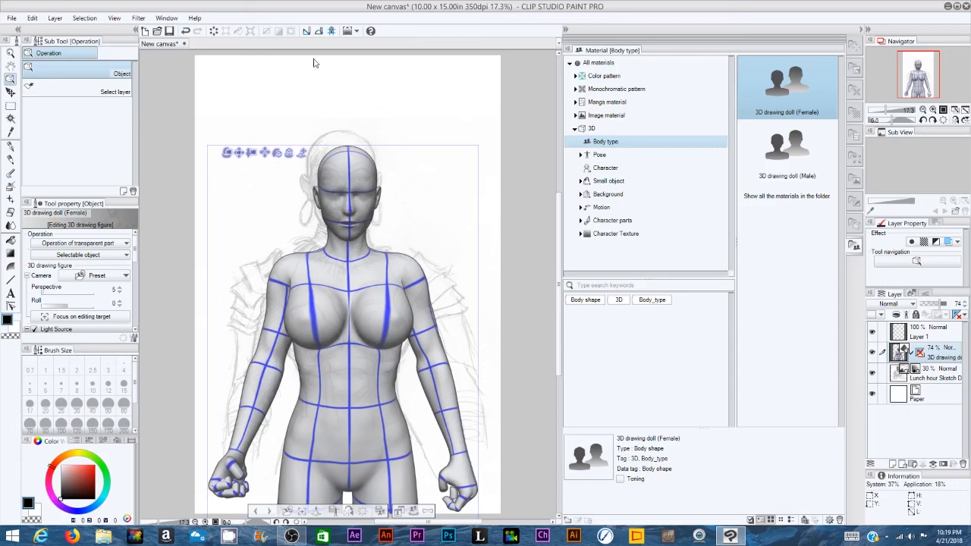
mouse_move(543, 192)
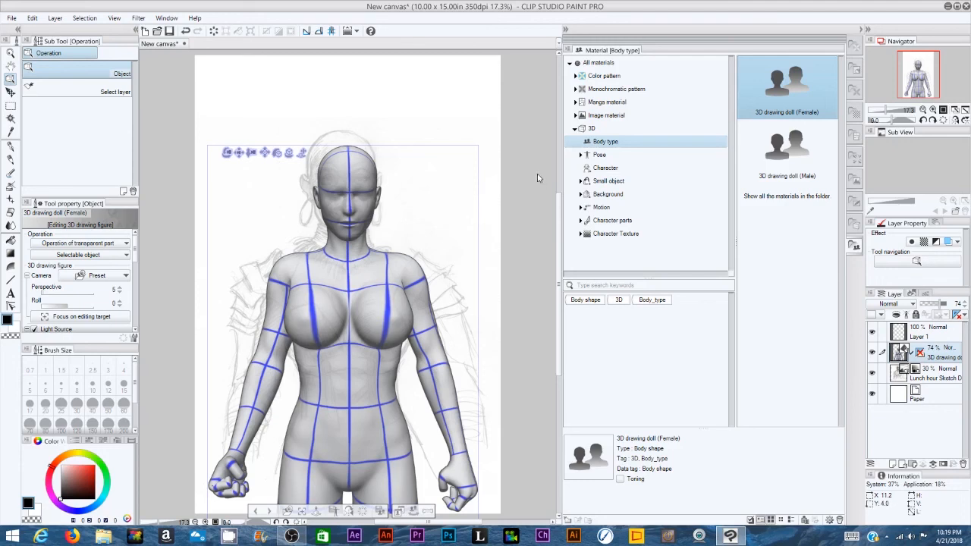
mouse_move(524, 180)
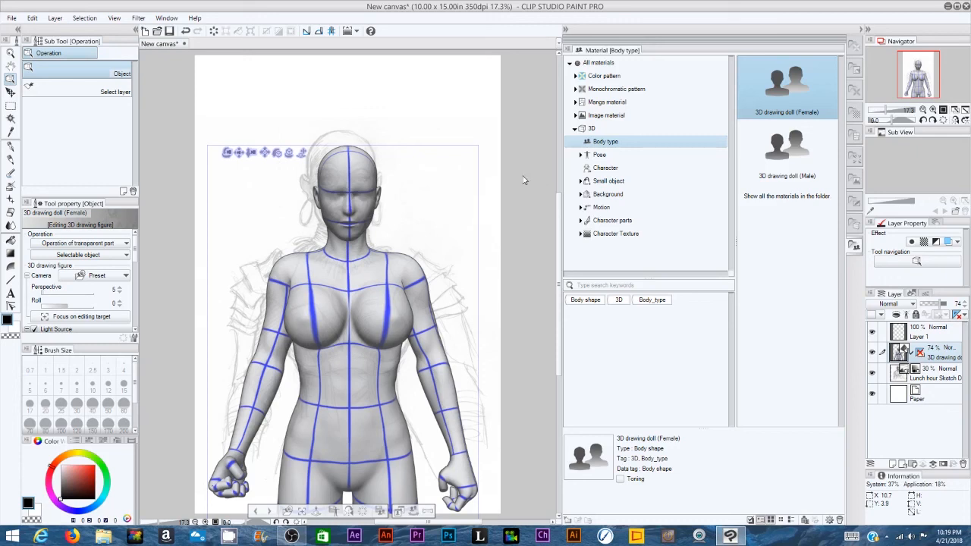
mouse_move(536, 152)
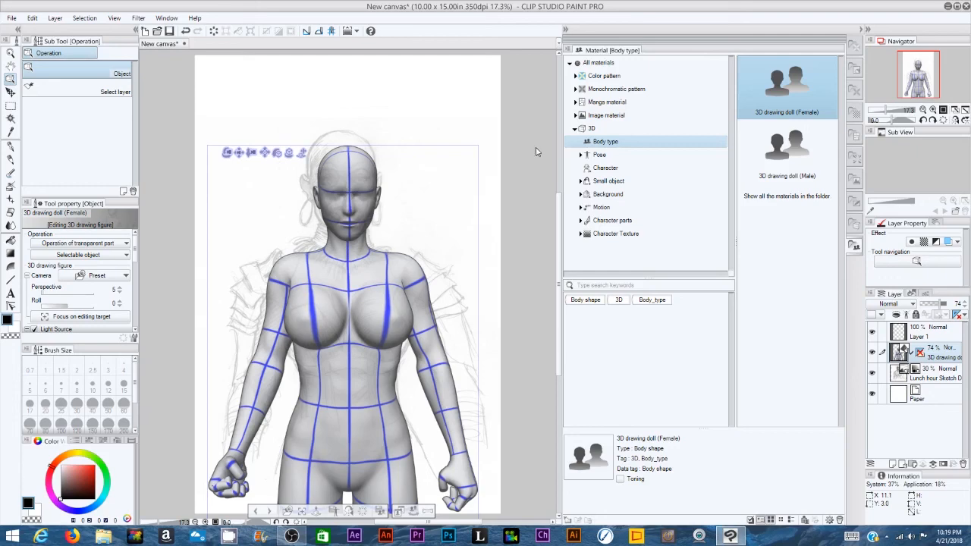
mouse_move(528, 151)
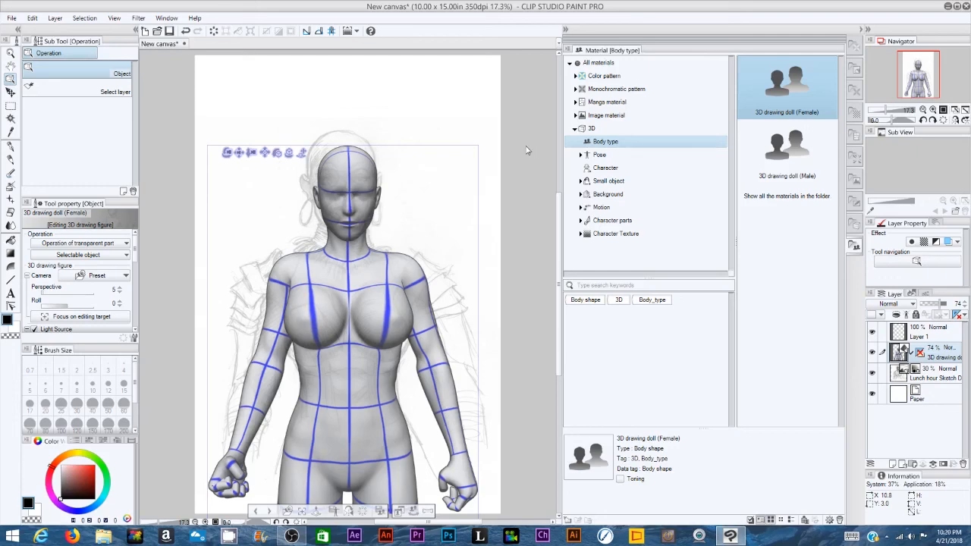